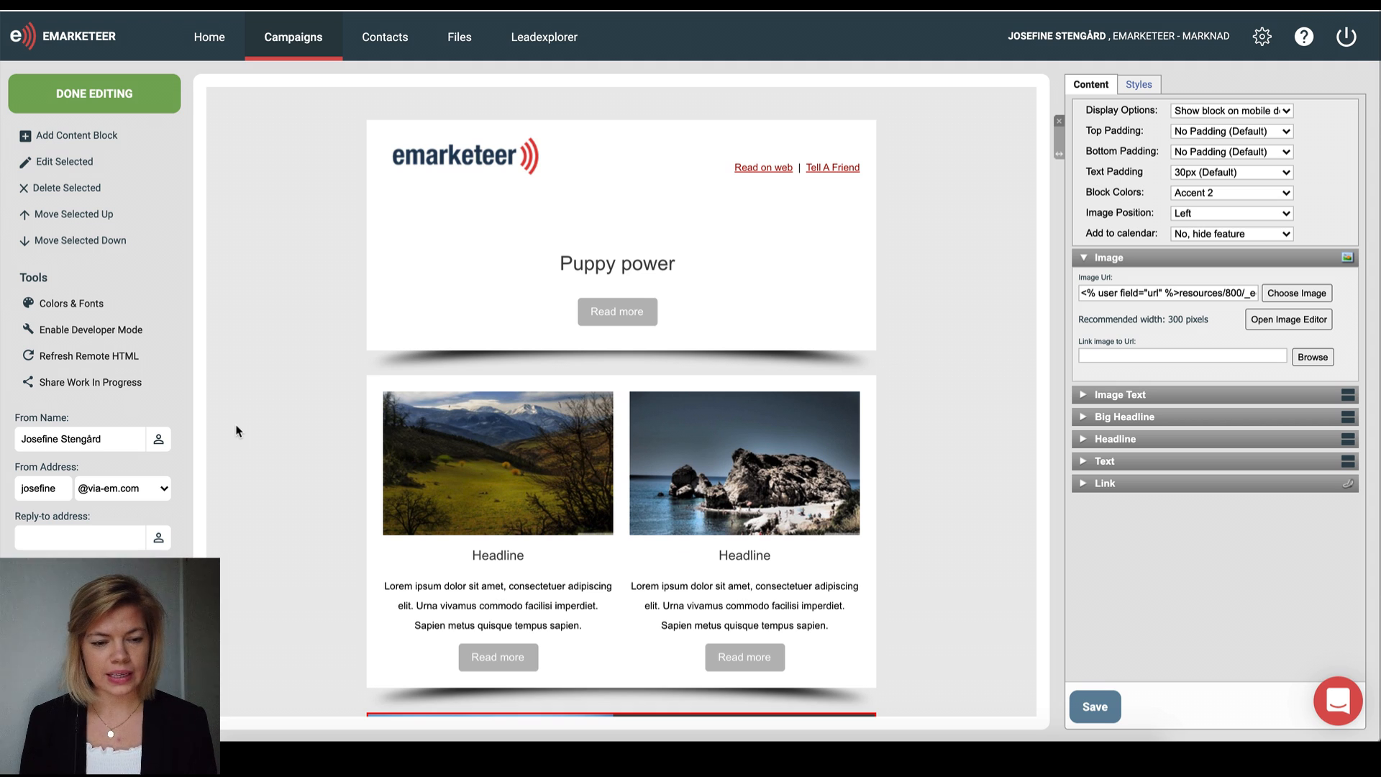
# - Insert a single-column image block above the Puppy power heading and select it
pyautogui.click(78, 135)
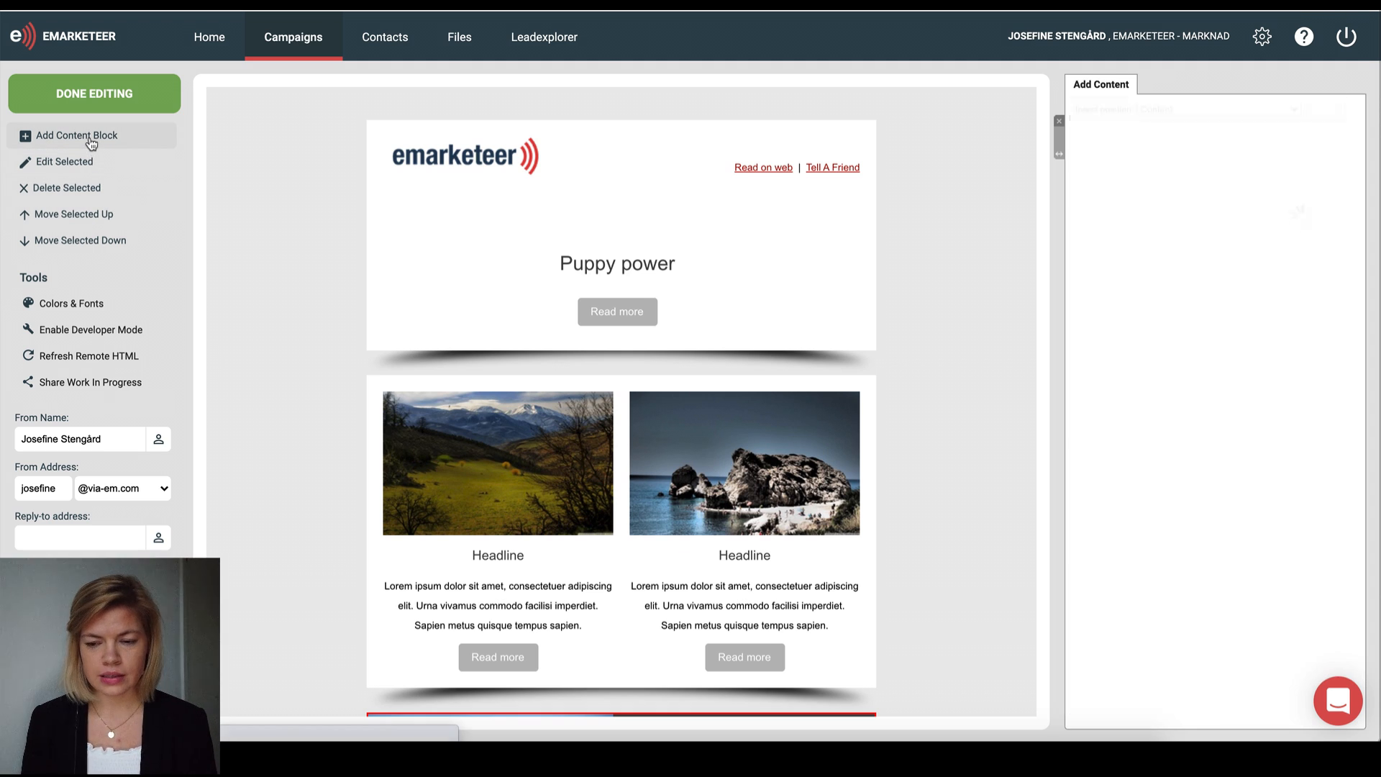
pyautogui.click(76, 135)
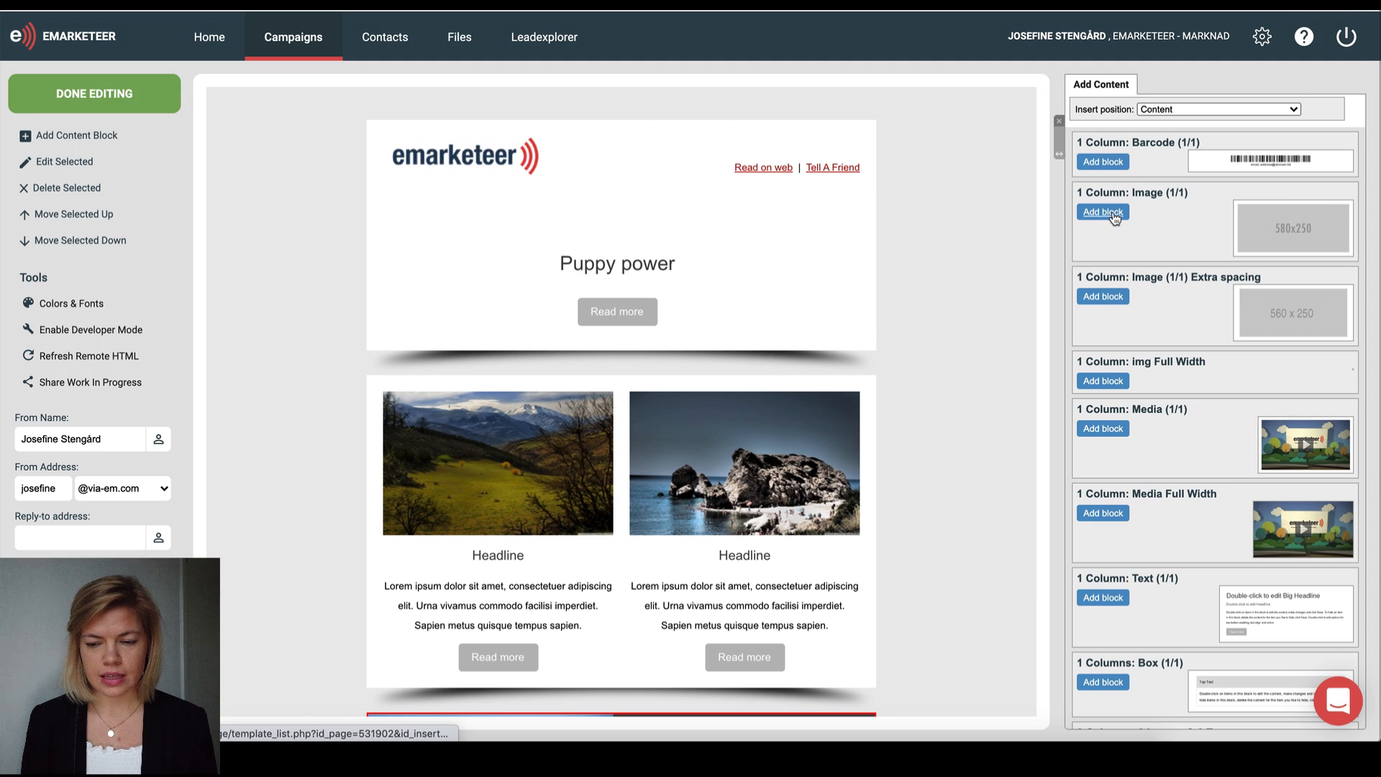
pyautogui.click(1102, 212)
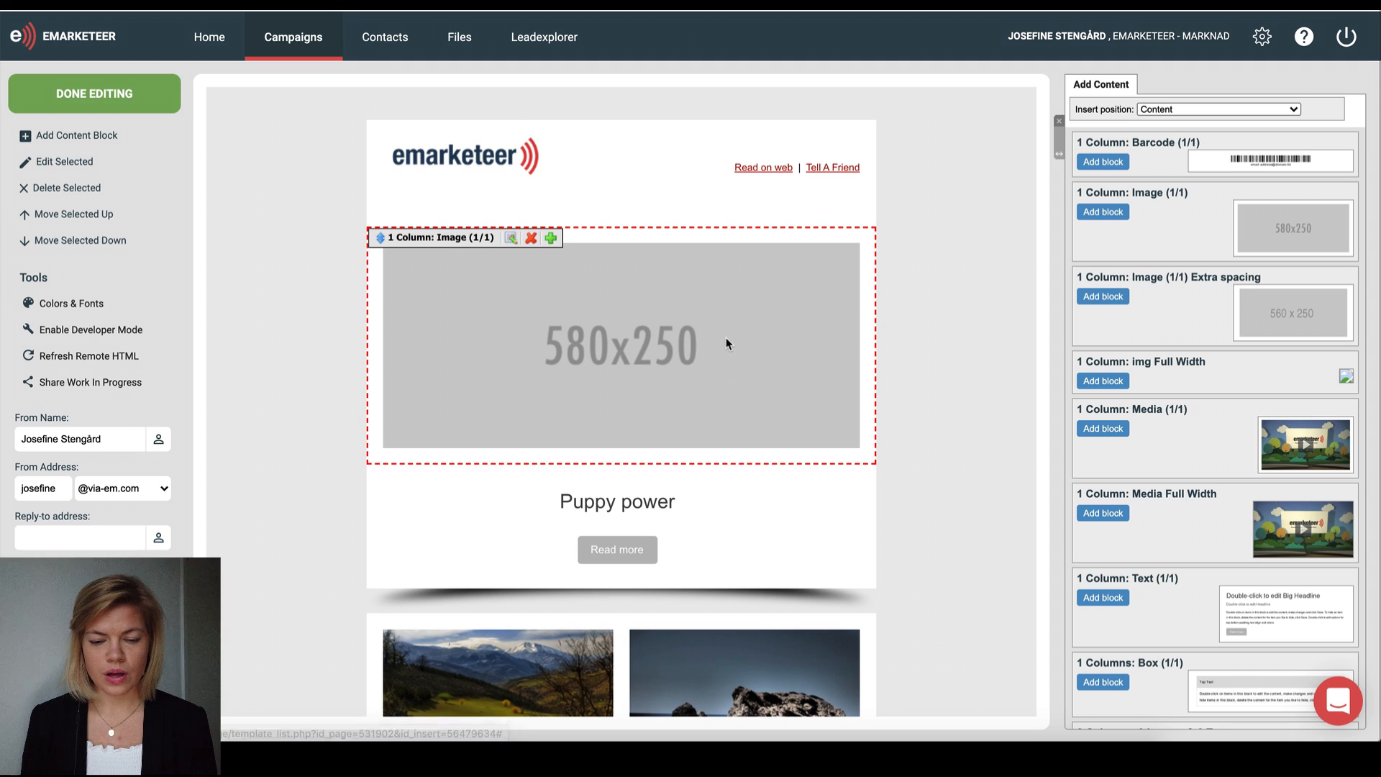
pyautogui.click(621, 346)
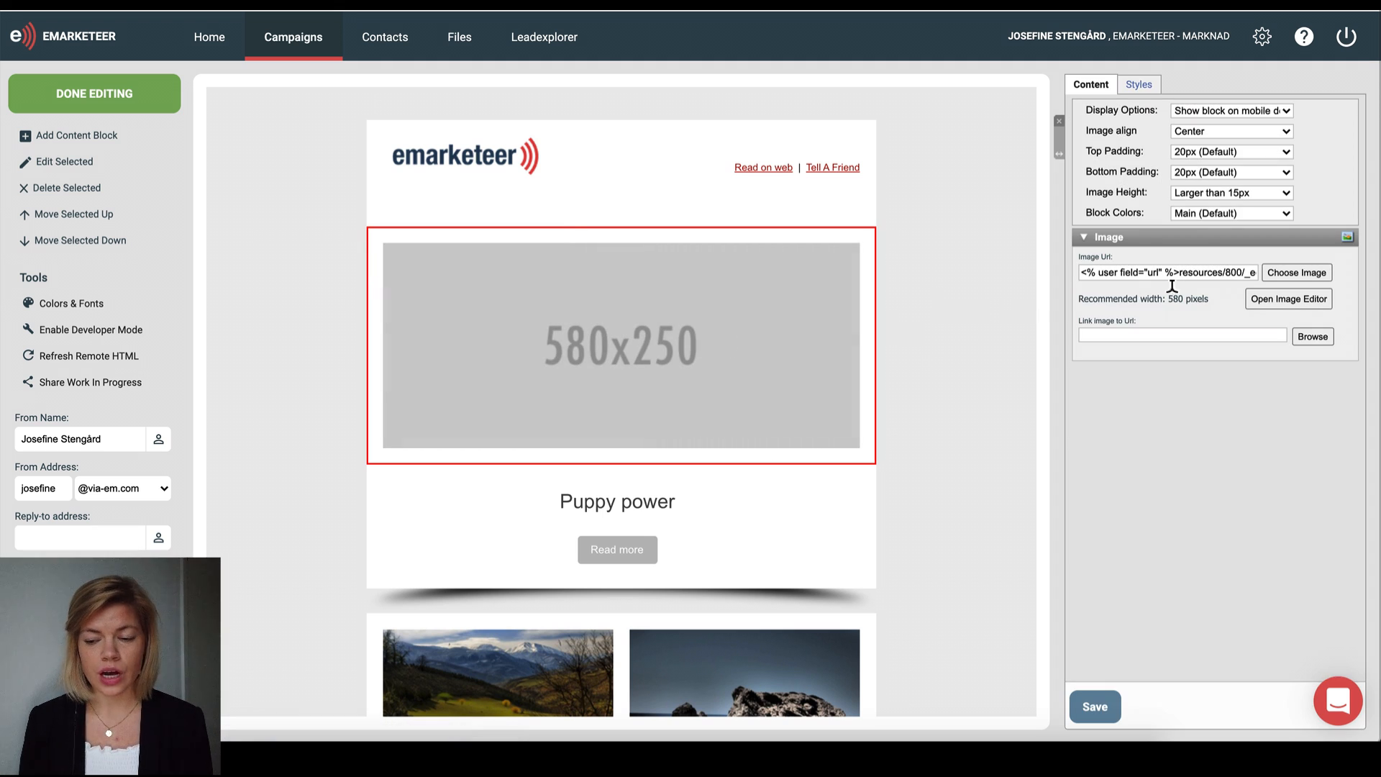
pyautogui.moveTo(1296, 271)
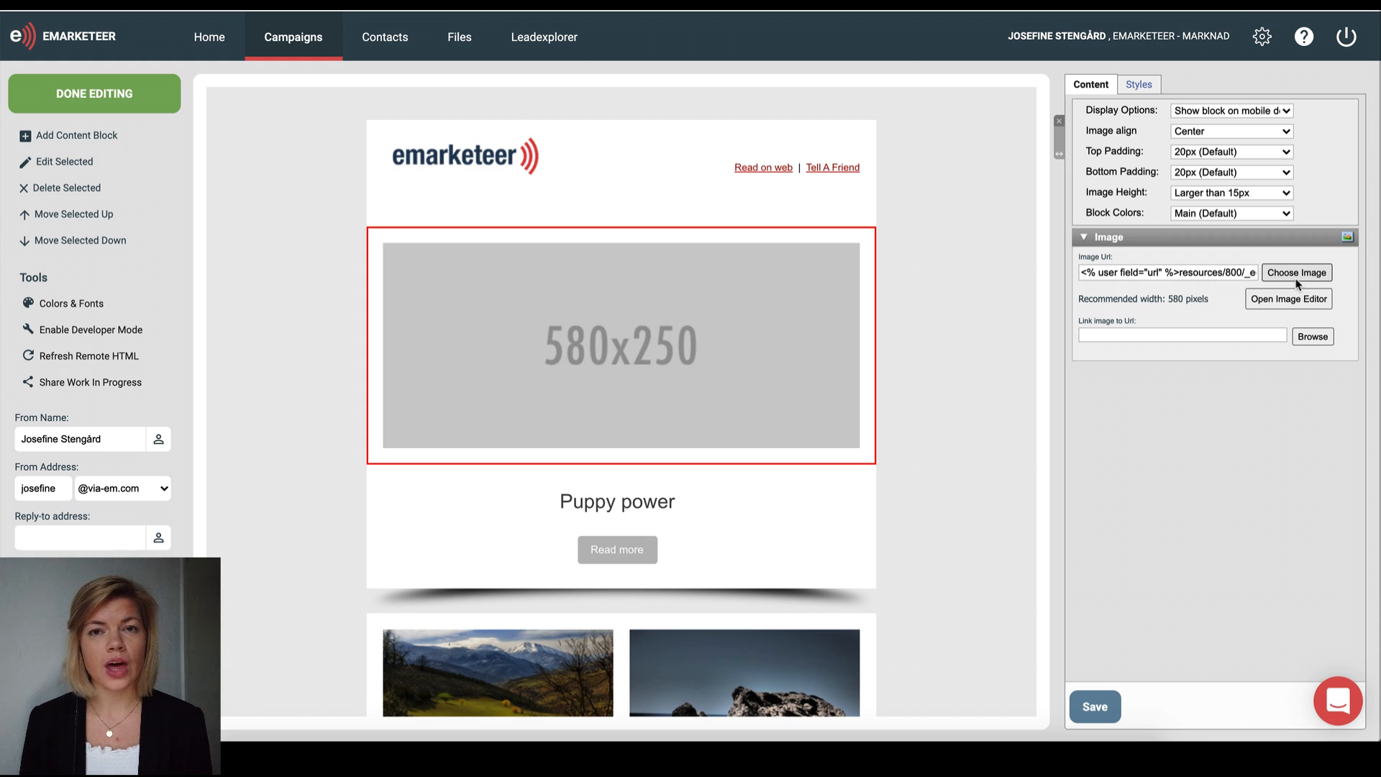
# - Browse the file library, cancel without choosing, then launch the image editor on the placeholder
pyautogui.click(1296, 272)
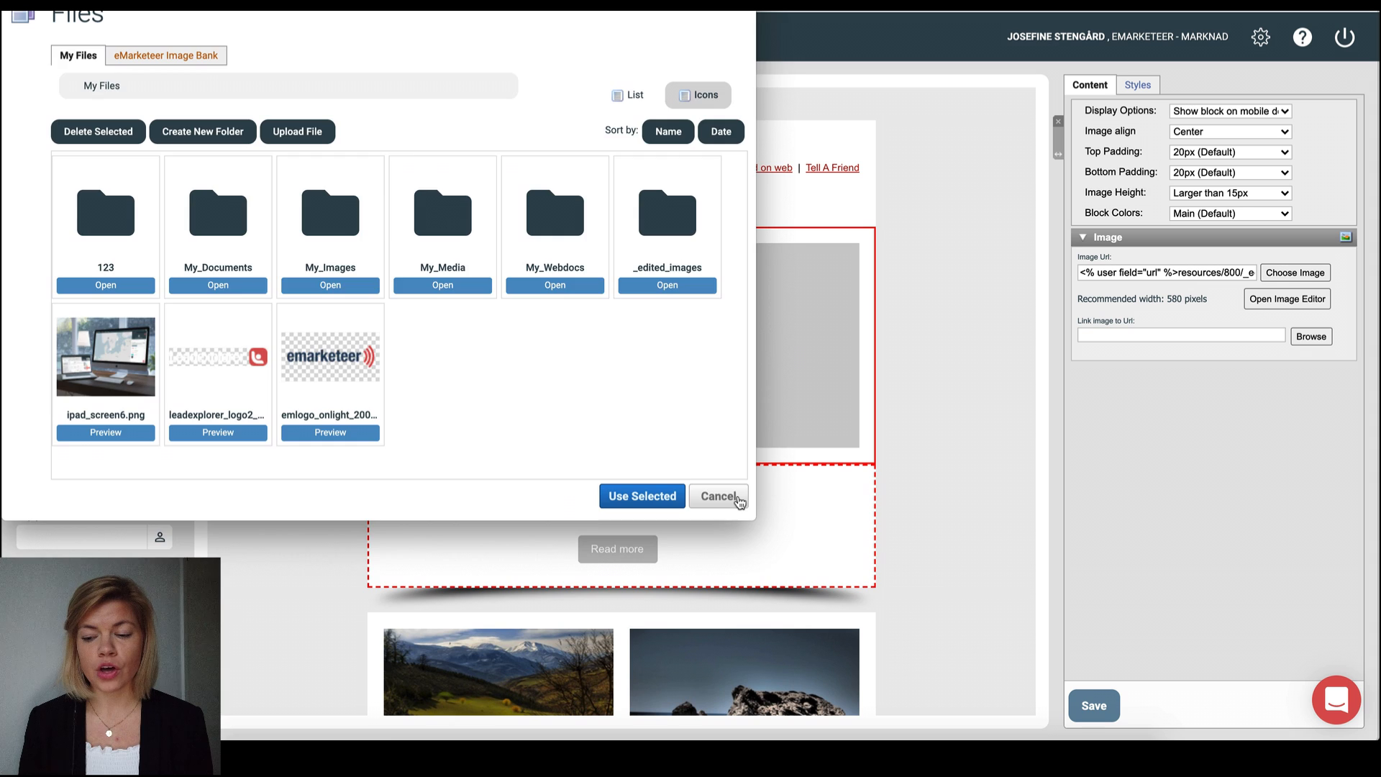
pyautogui.click(719, 497)
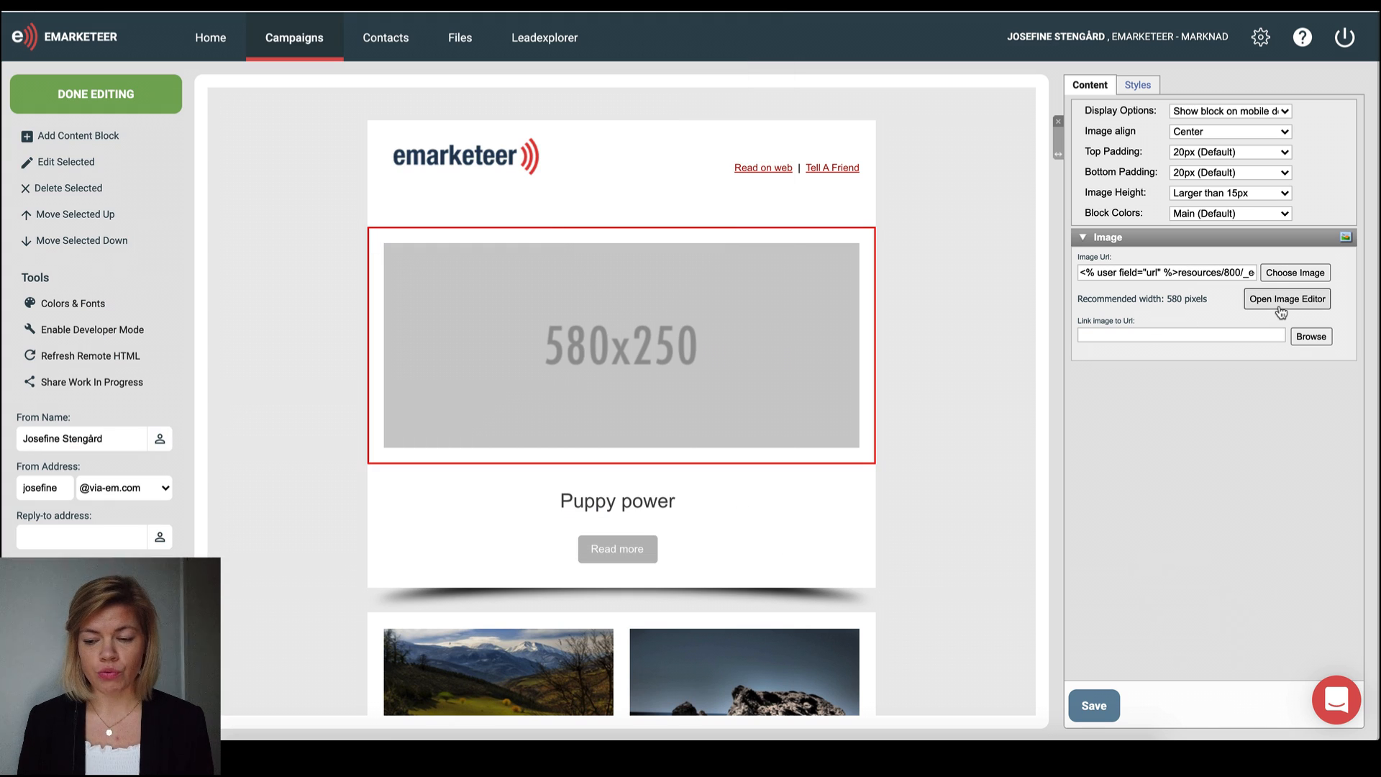
pyautogui.click(1285, 299)
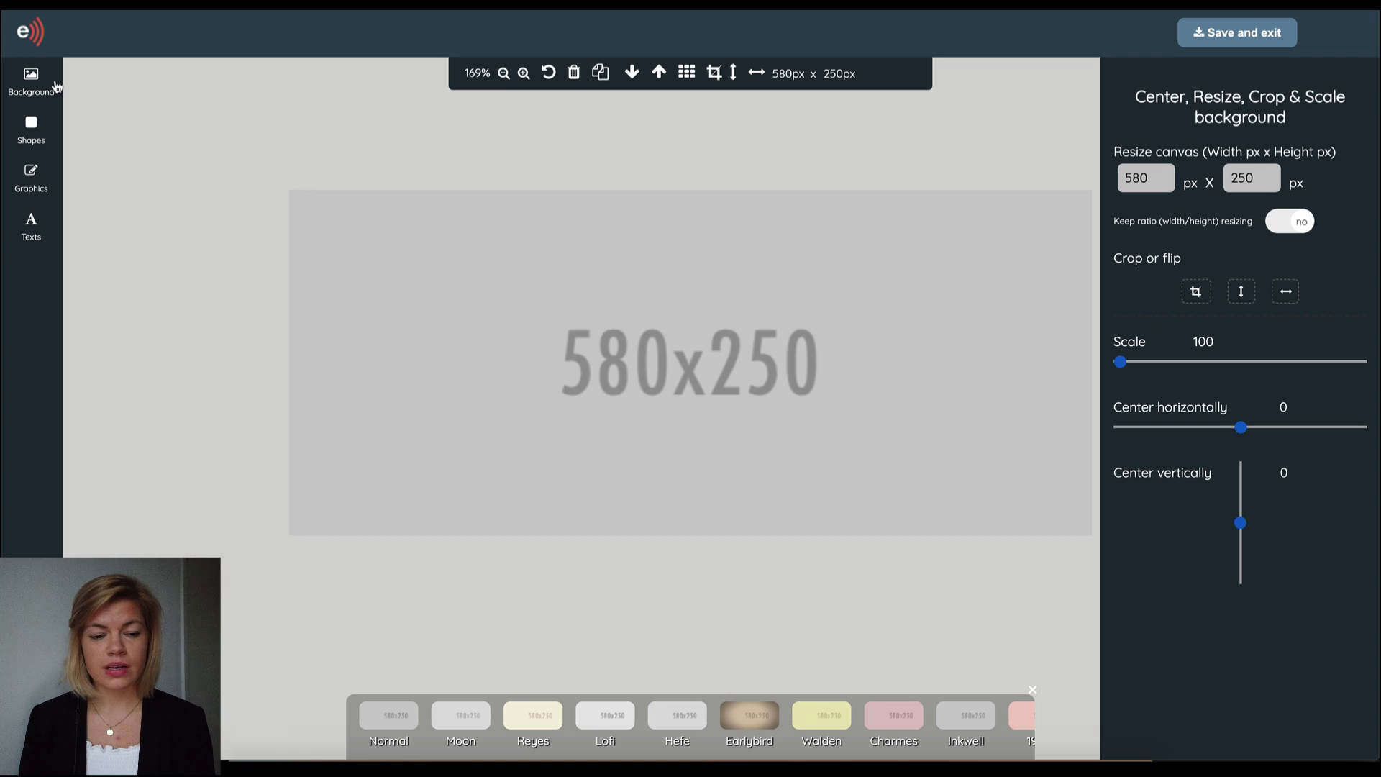
pyautogui.moveTo(54, 178)
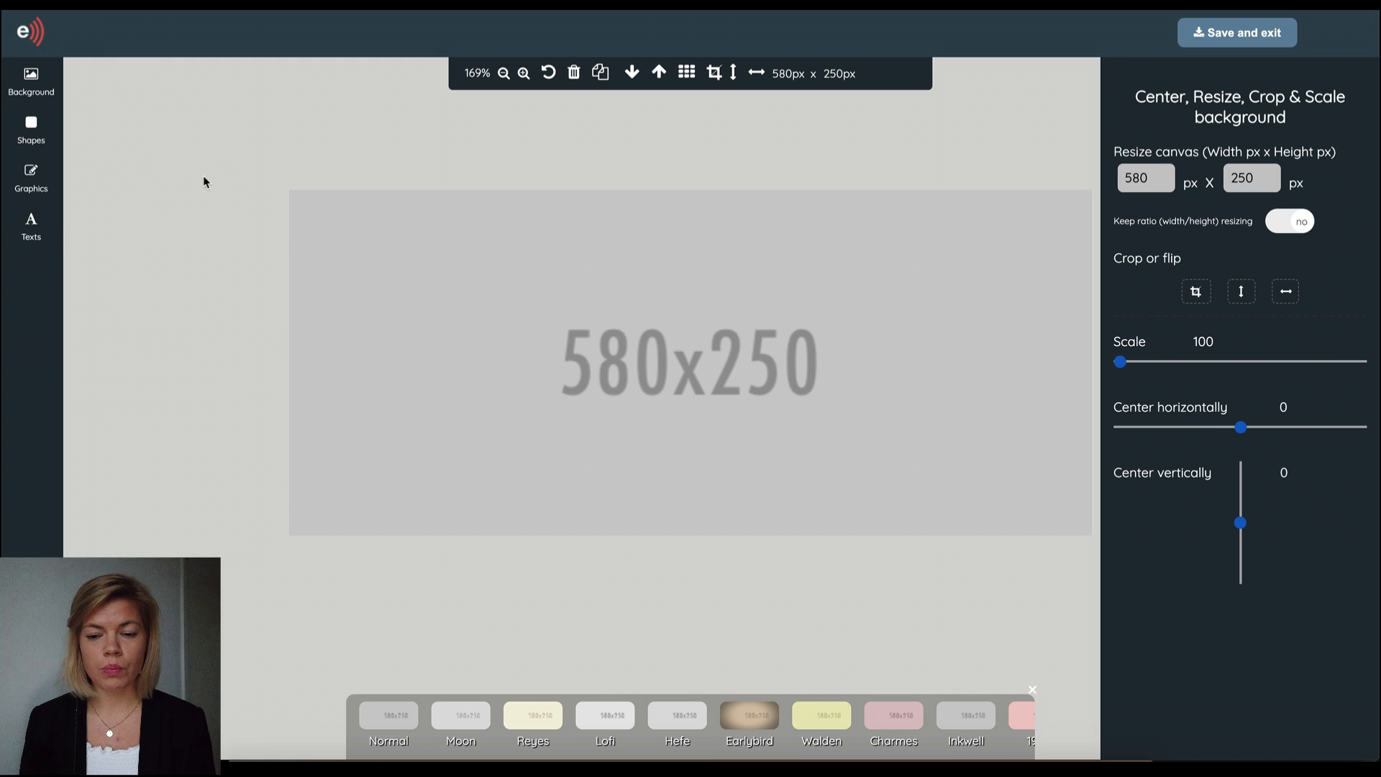
pyautogui.moveTo(849, 45)
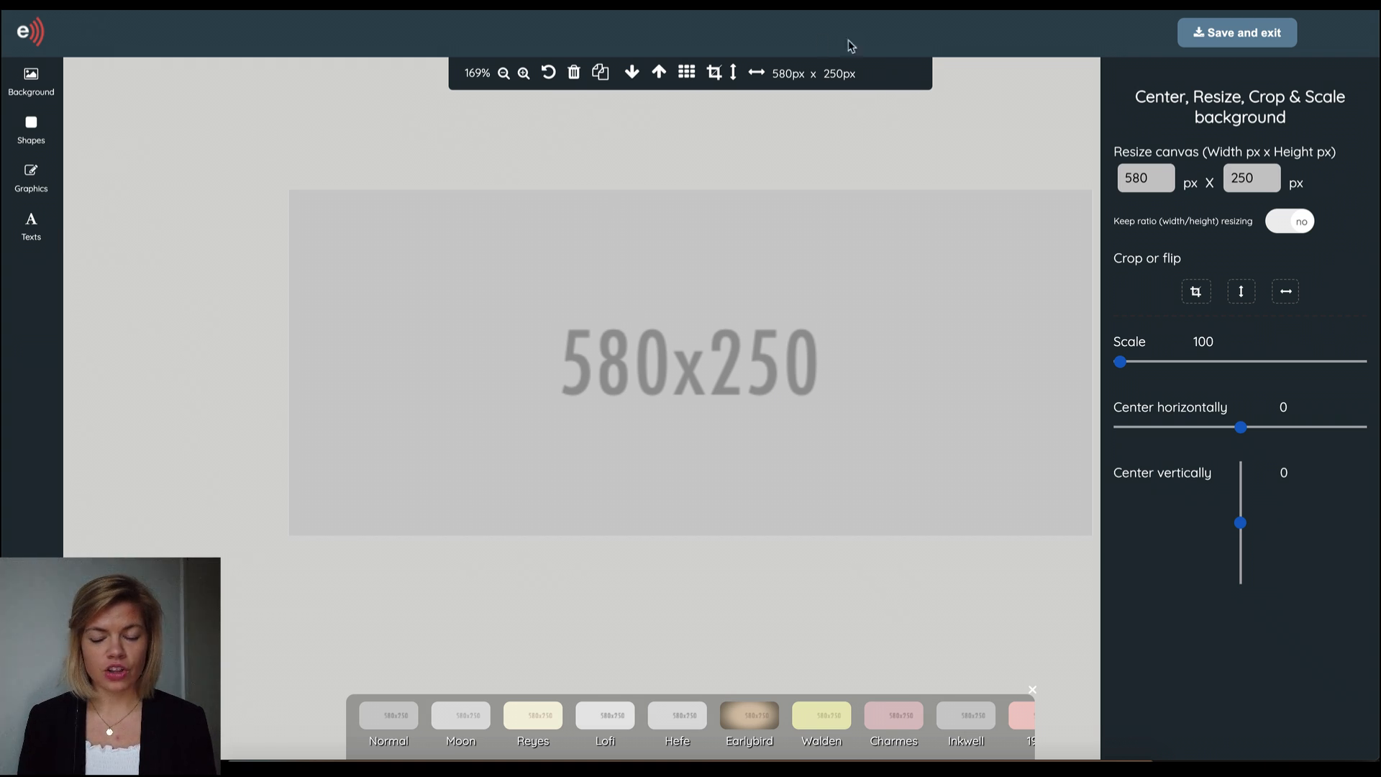
pyautogui.moveTo(814, 113)
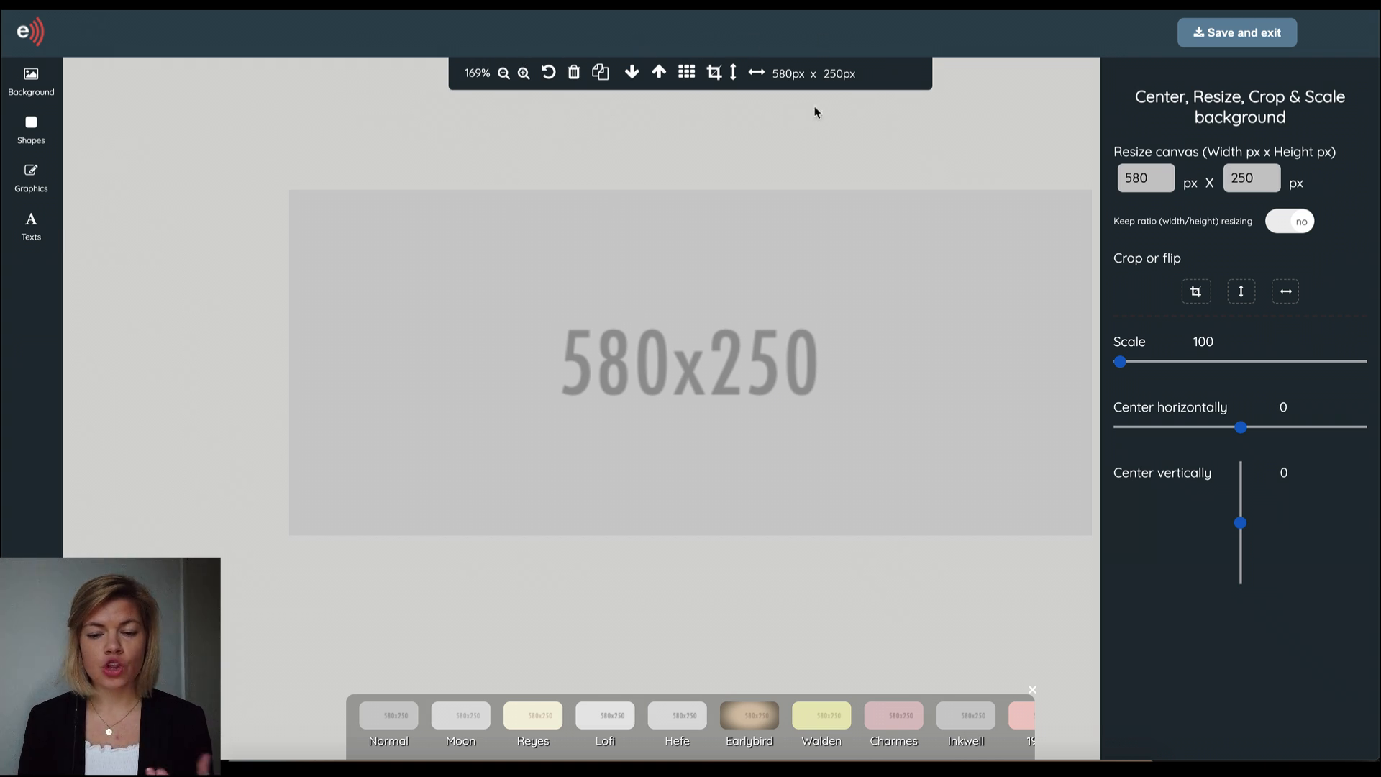
pyautogui.moveTo(733, 73)
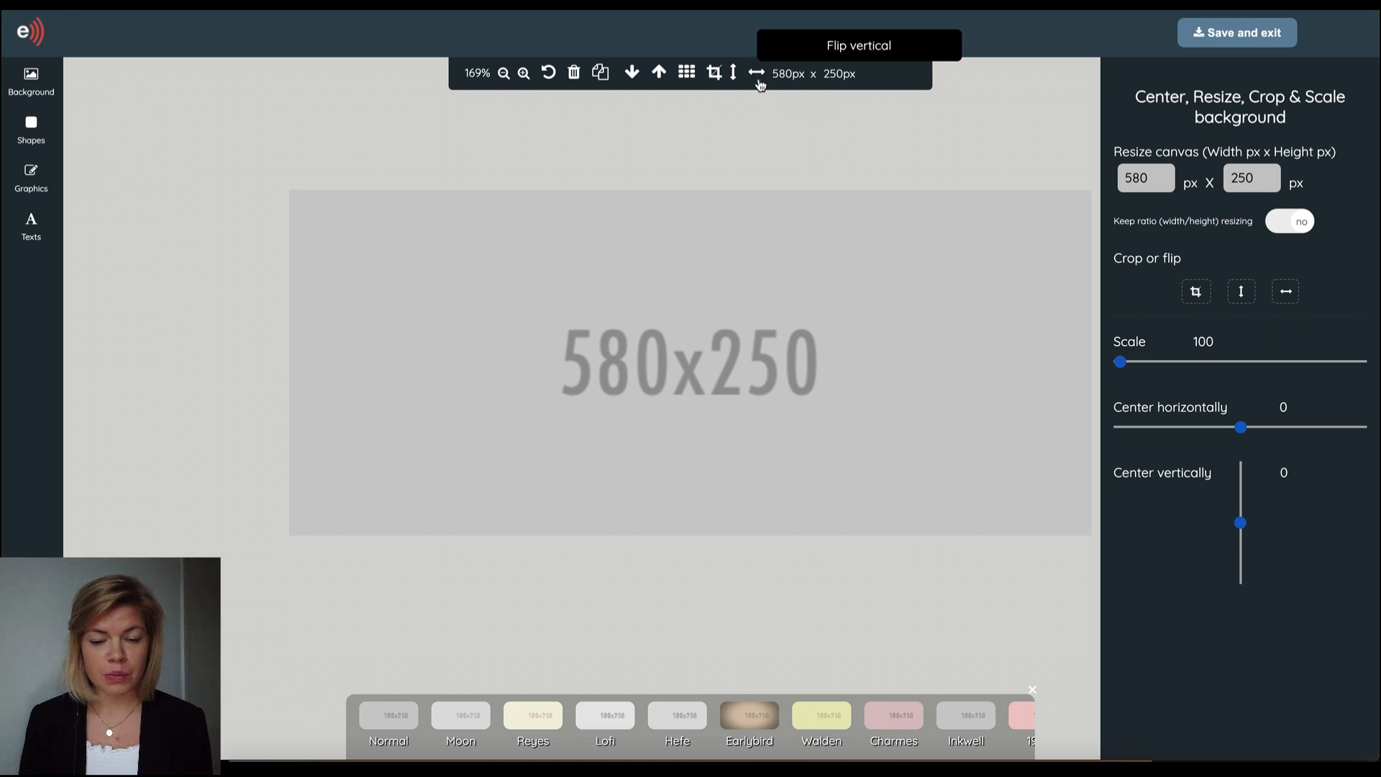
pyautogui.moveTo(713, 83)
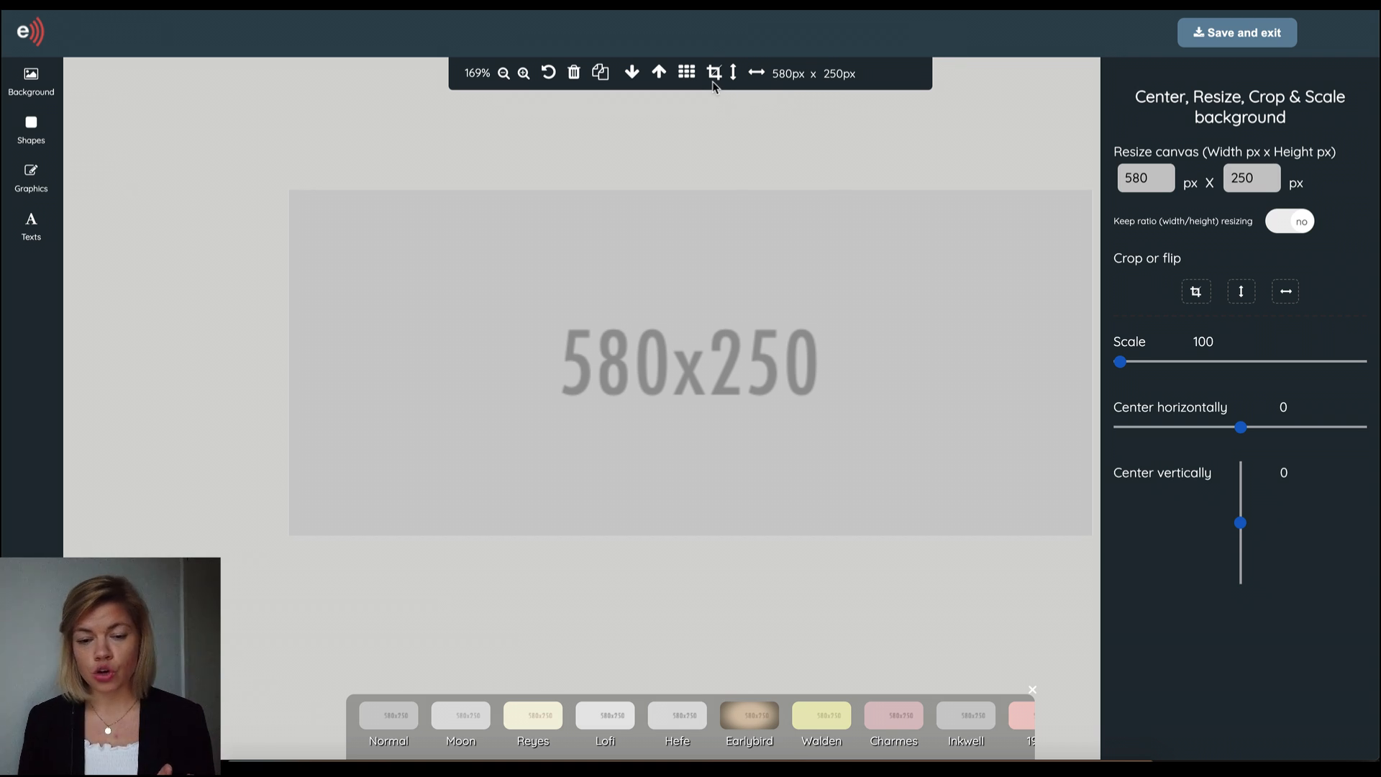
pyautogui.moveTo(715, 73)
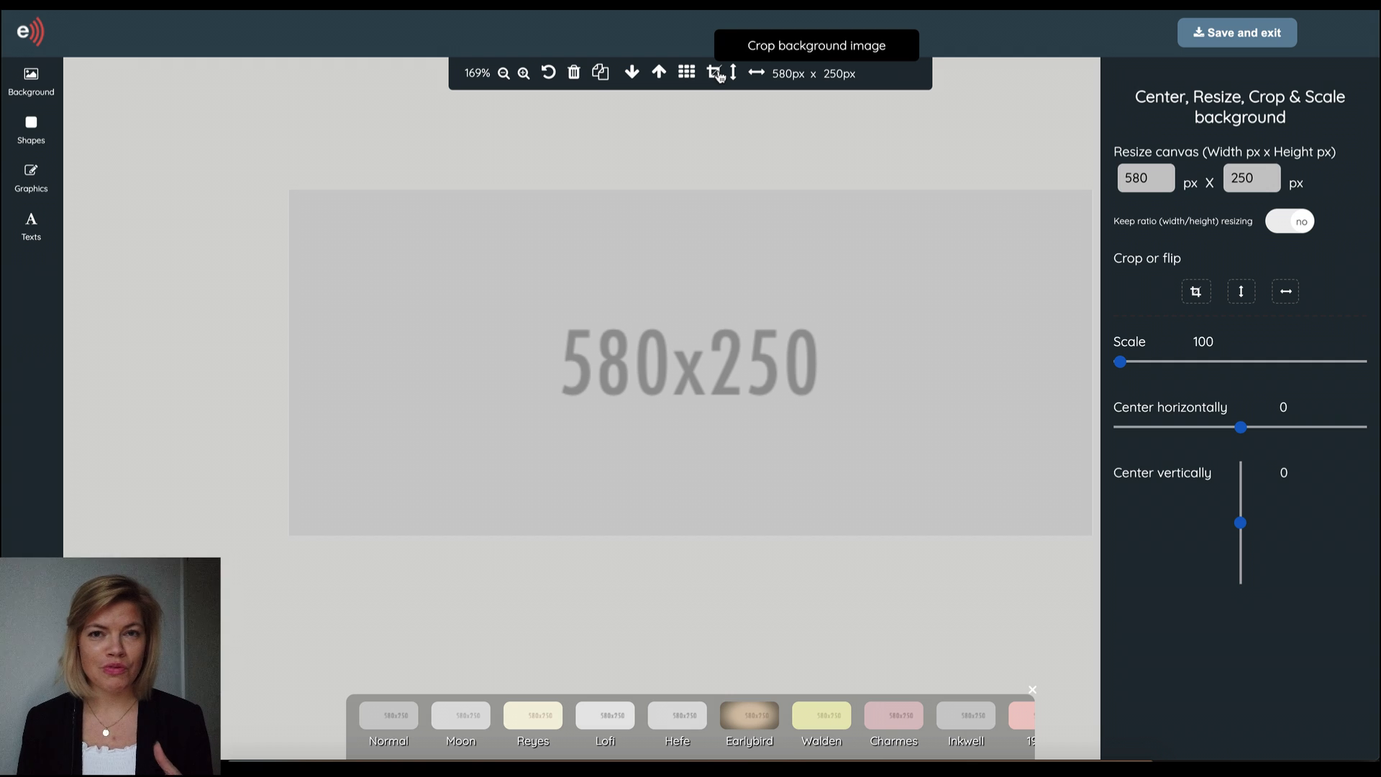
pyautogui.moveTo(601, 72)
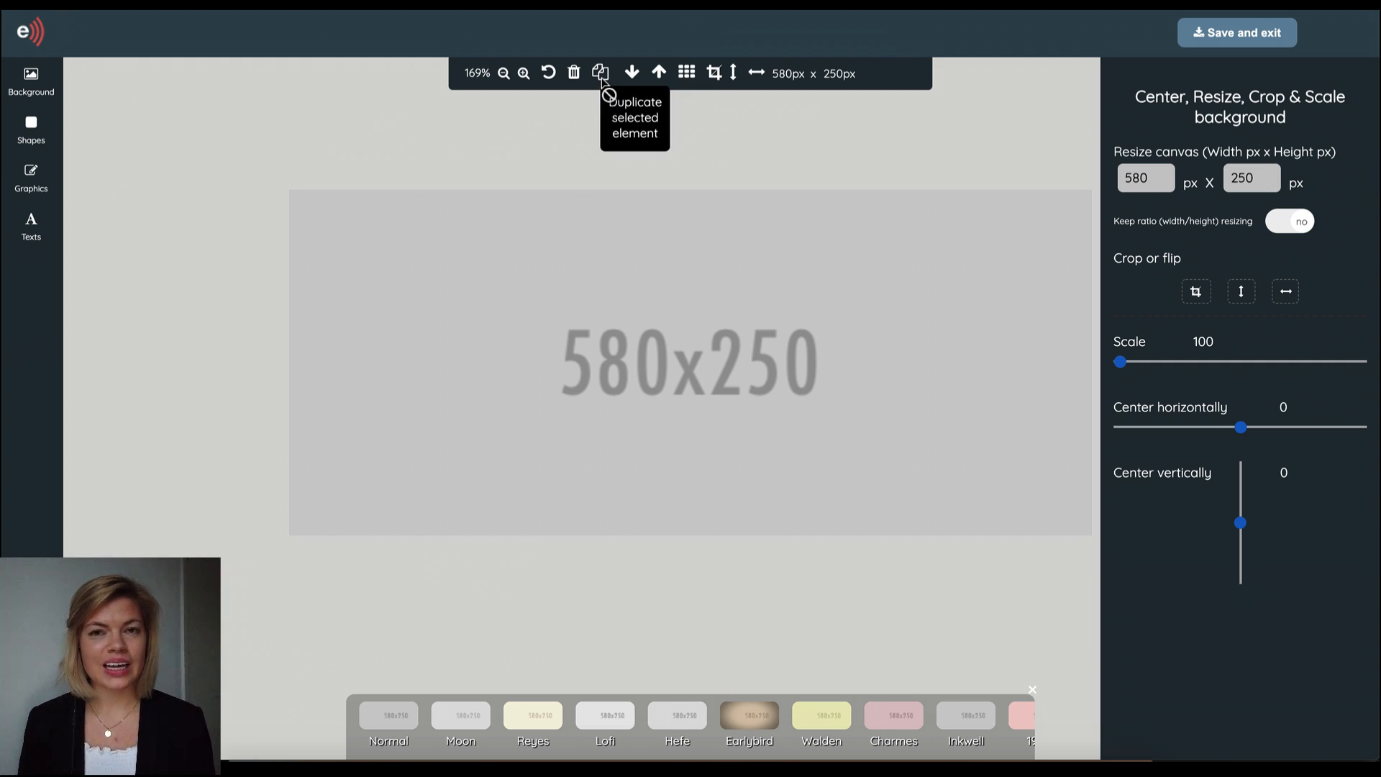
pyautogui.moveTo(548, 74)
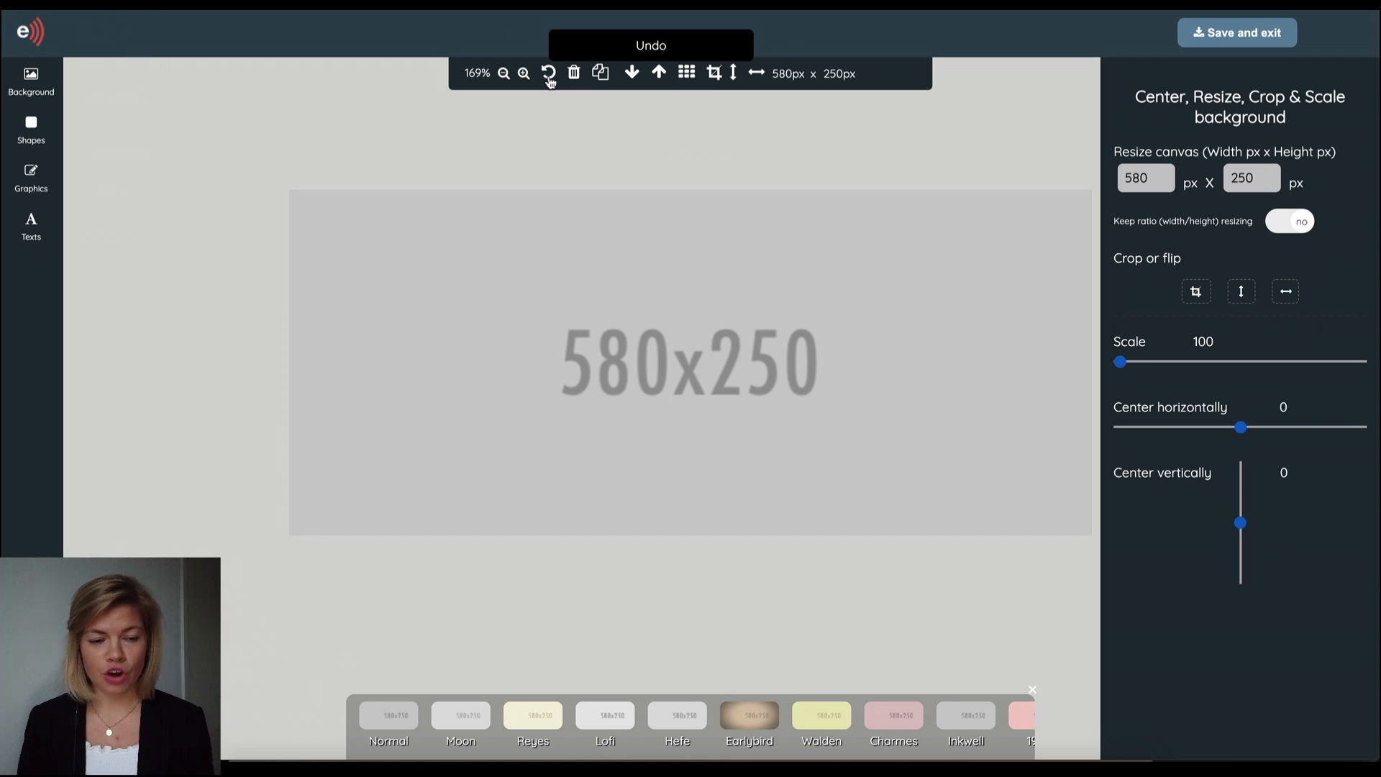
pyautogui.moveTo(212, 105)
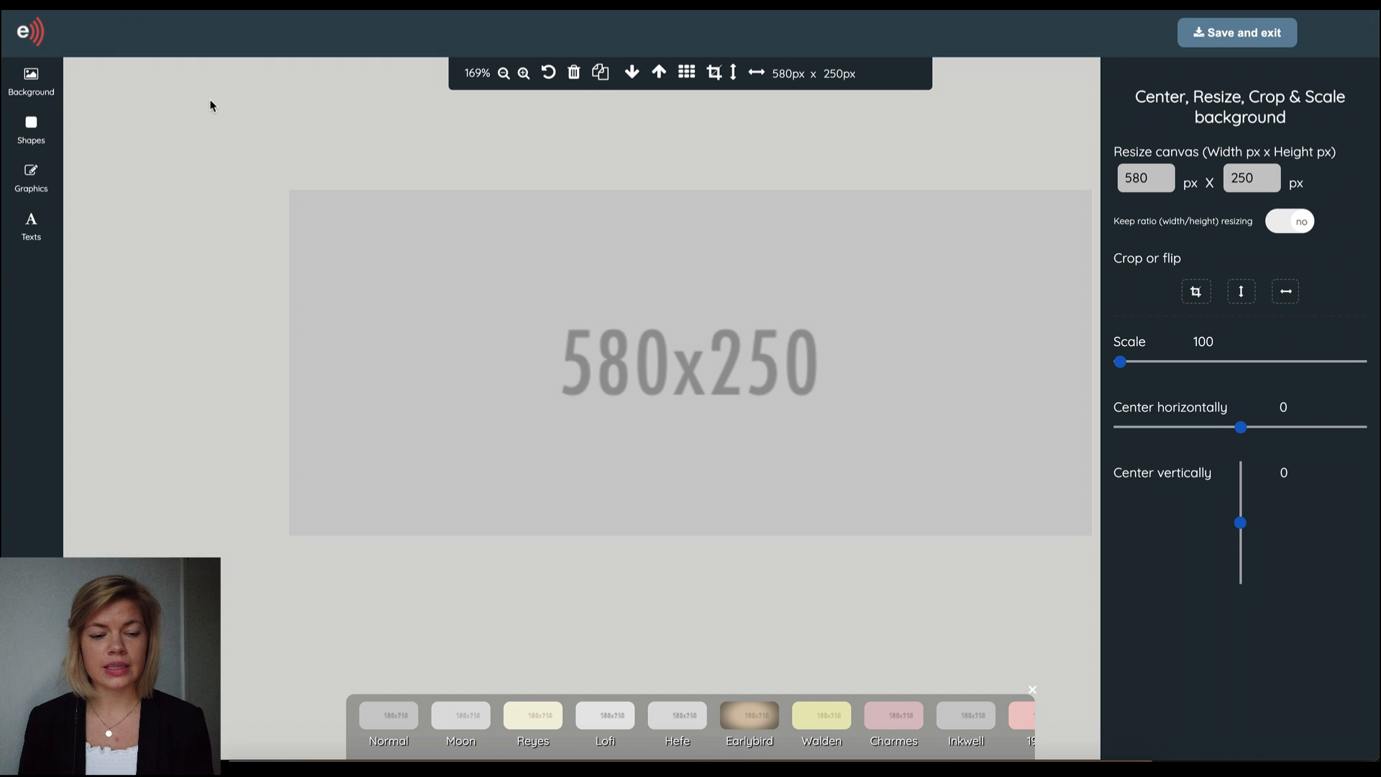
# - Search background images for 'dog' and set the running white puppy photo as the banner background
pyautogui.click(30, 79)
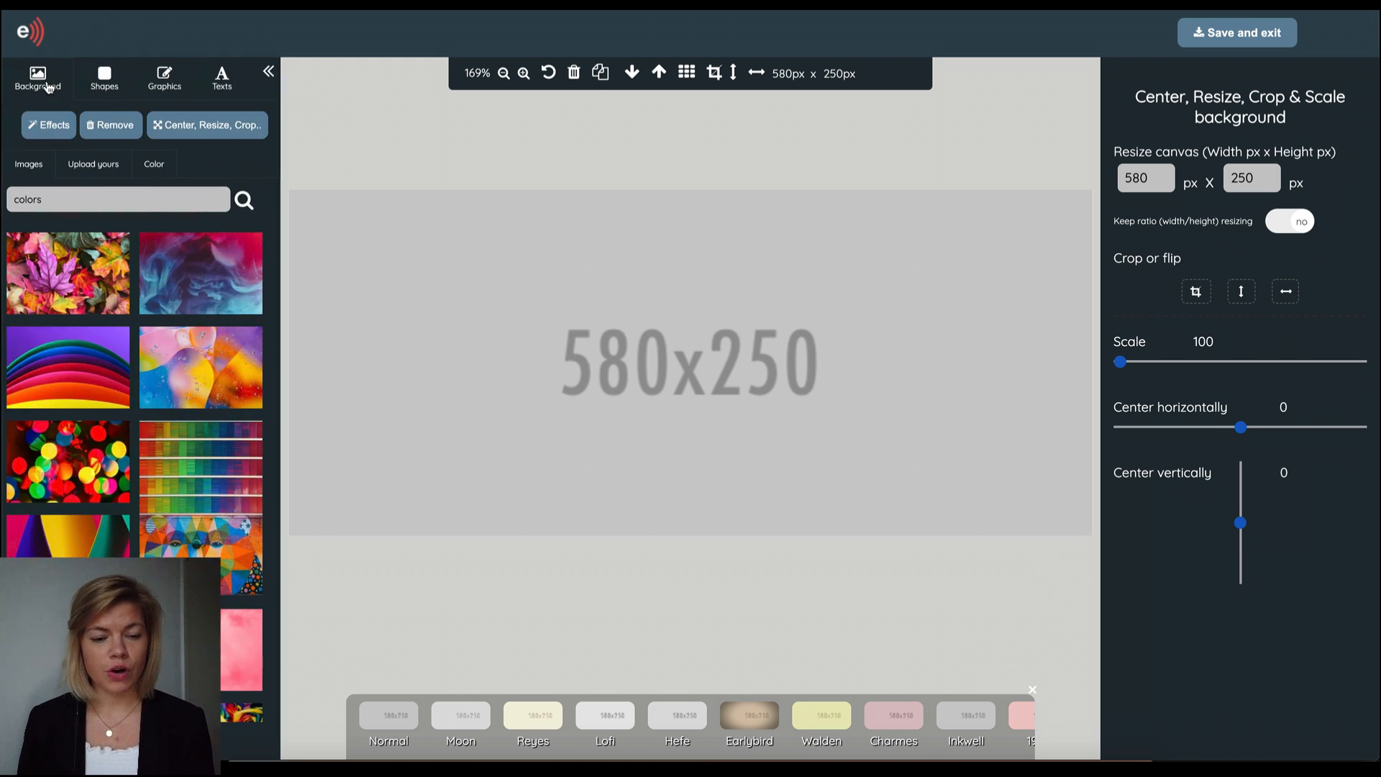
pyautogui.click(154, 164)
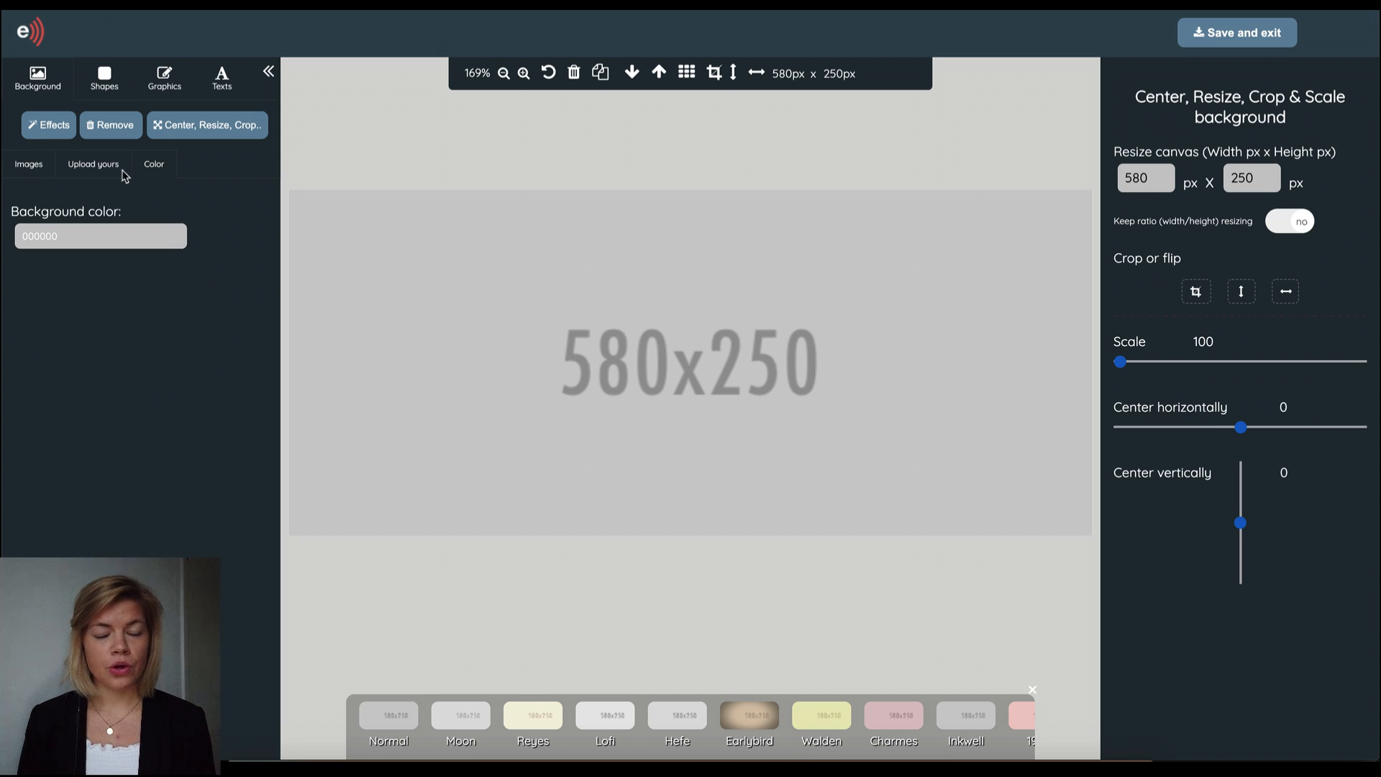
pyautogui.click(93, 164)
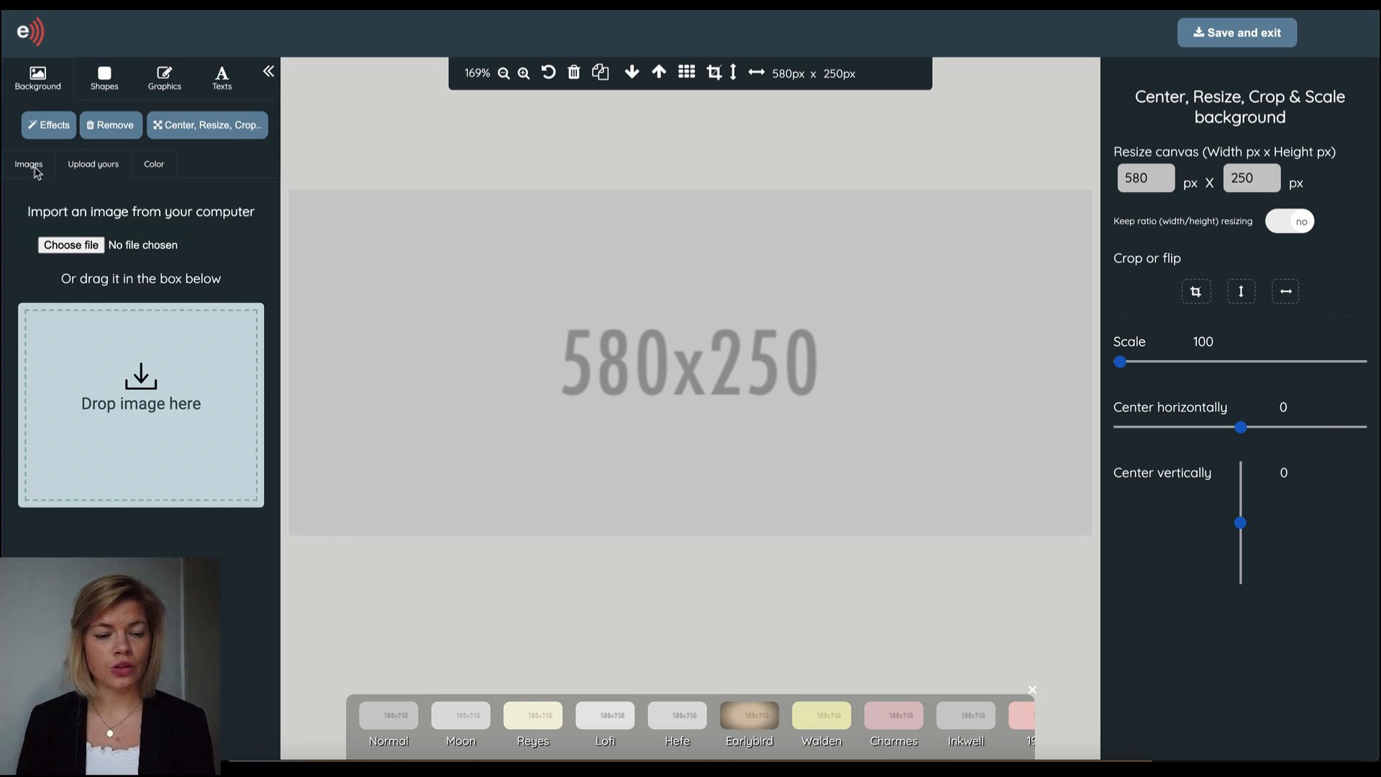
pyautogui.write('colors')
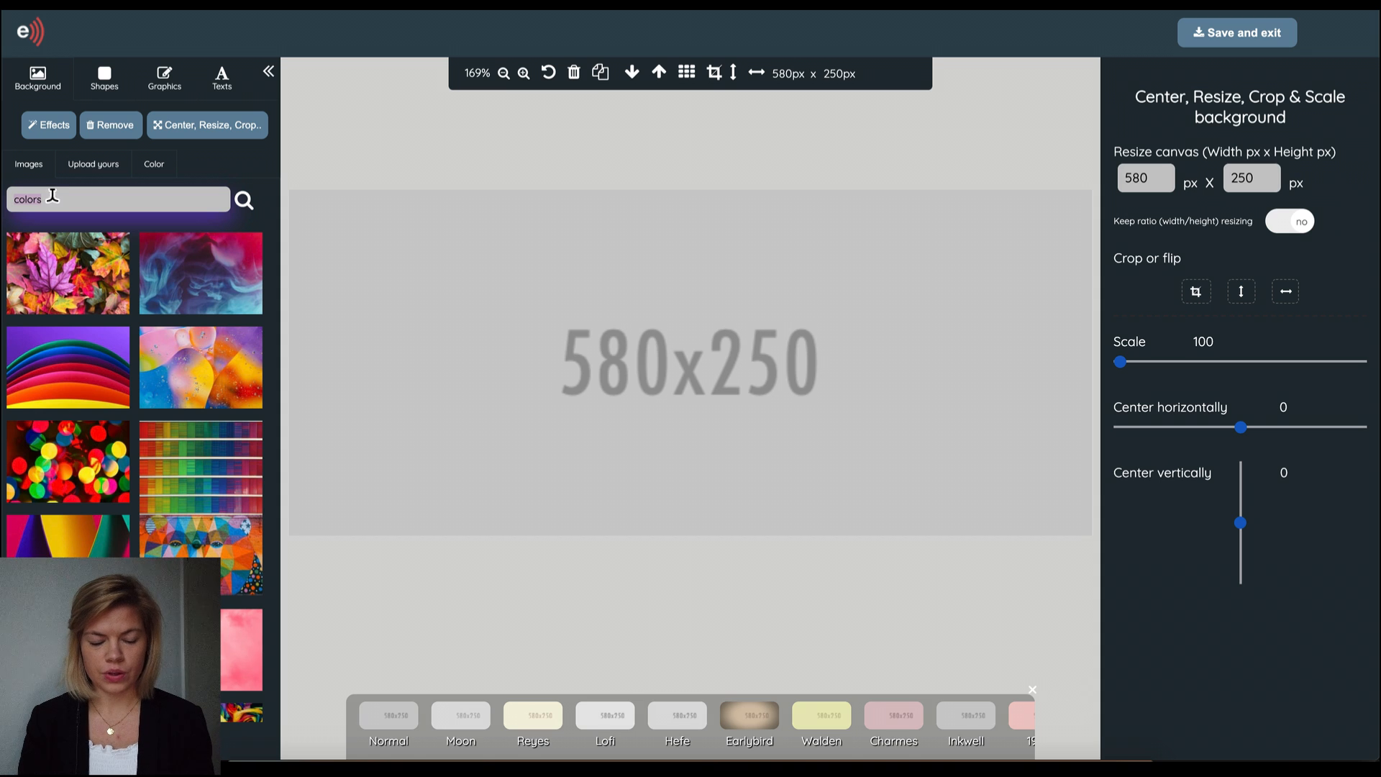
pyautogui.write('dog')
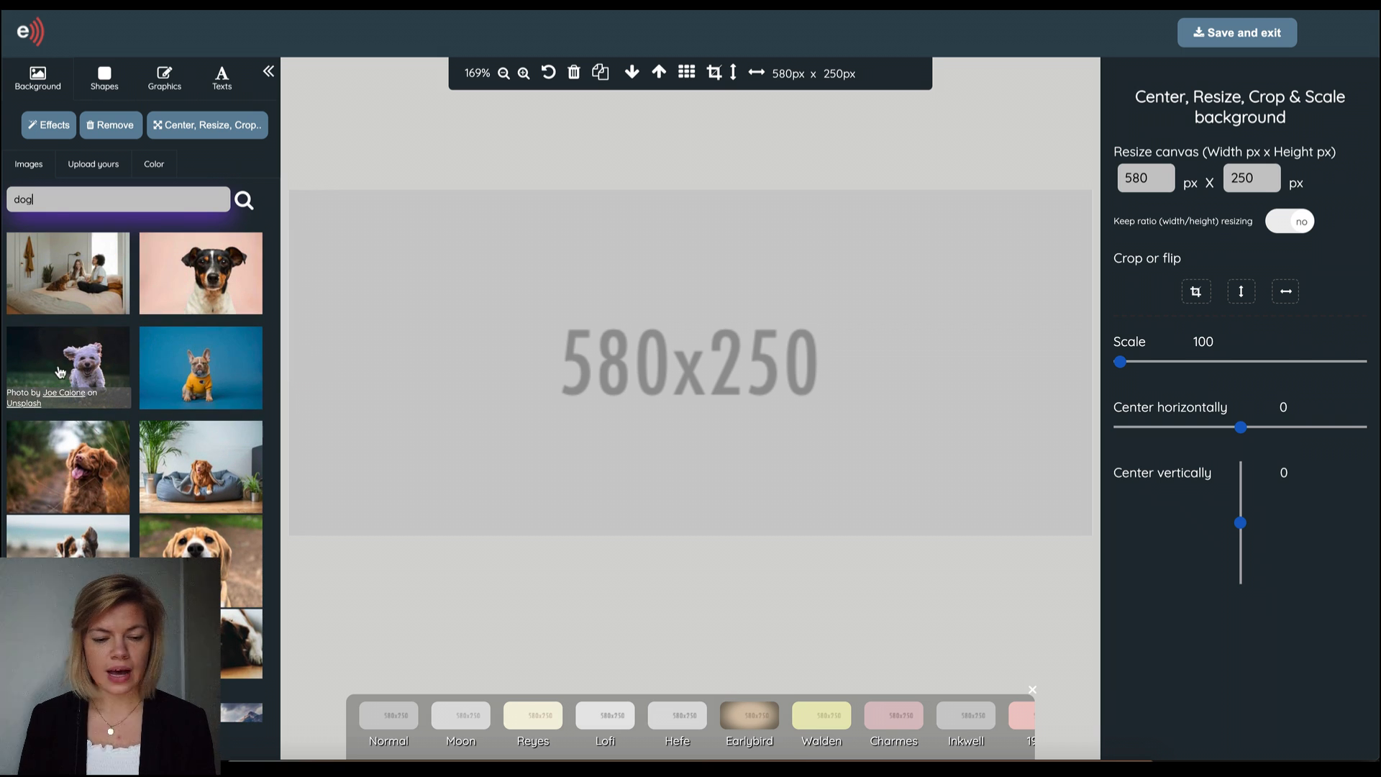
pyautogui.click(200, 367)
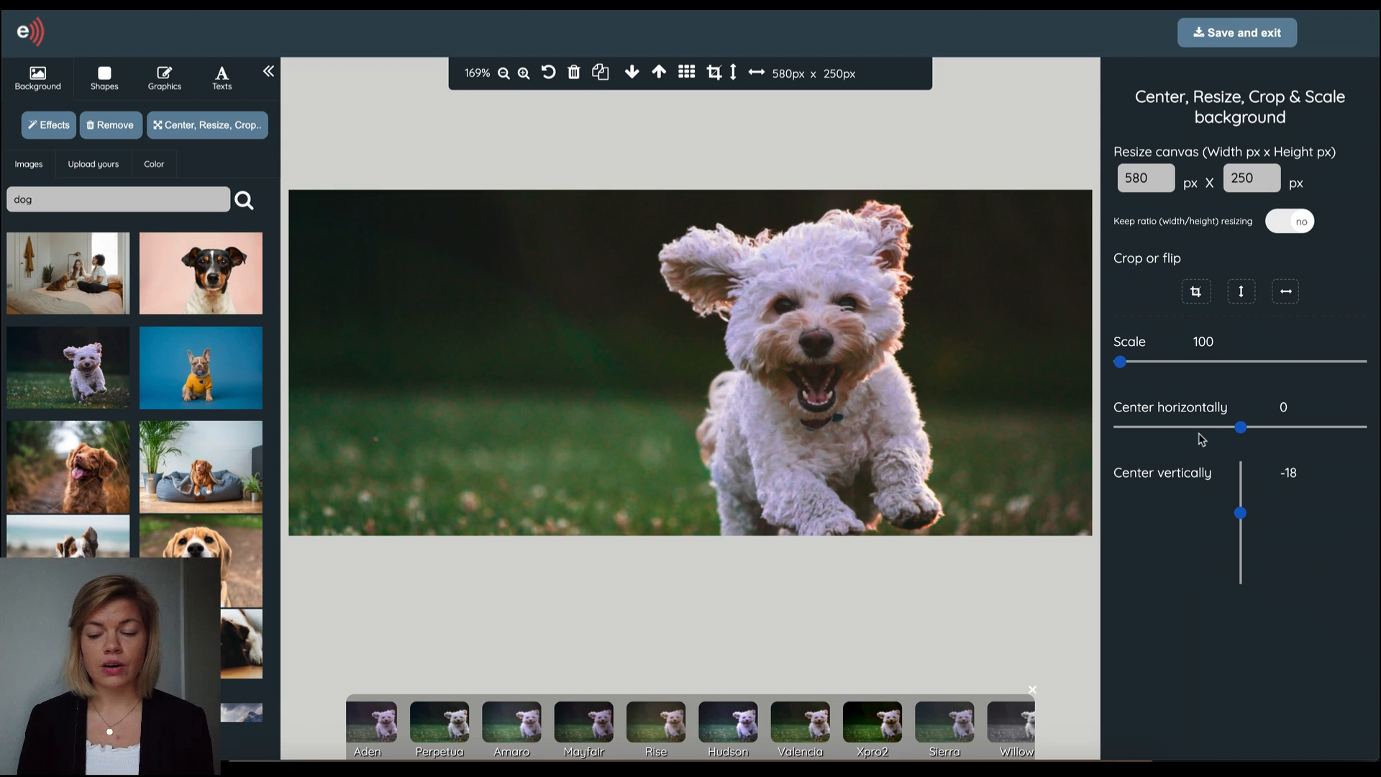
pyautogui.moveTo(1219, 284)
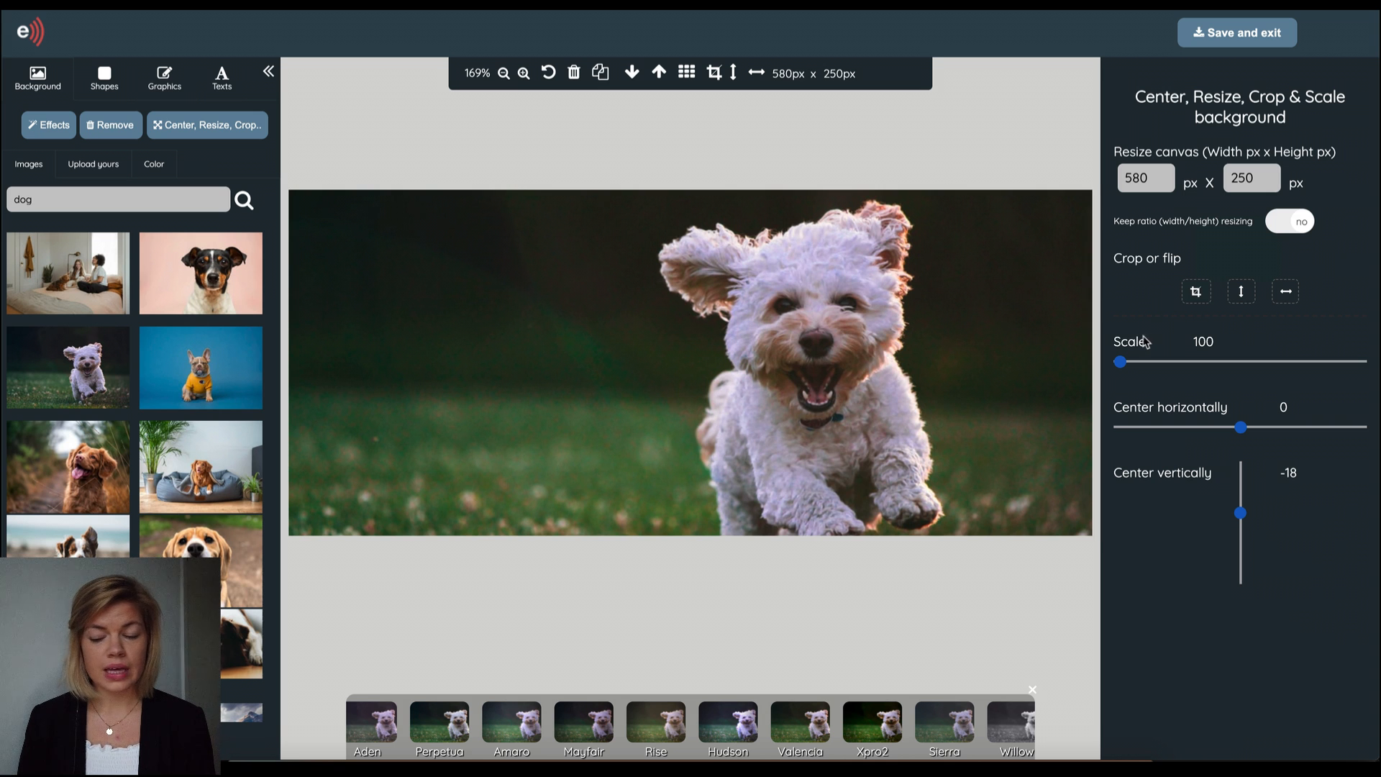
# - Nudge the puppy photo horizontally, return it to centre, then bring up the shapes collection
pyautogui.moveTo(1119, 362); pyautogui.dragTo(1125, 361)
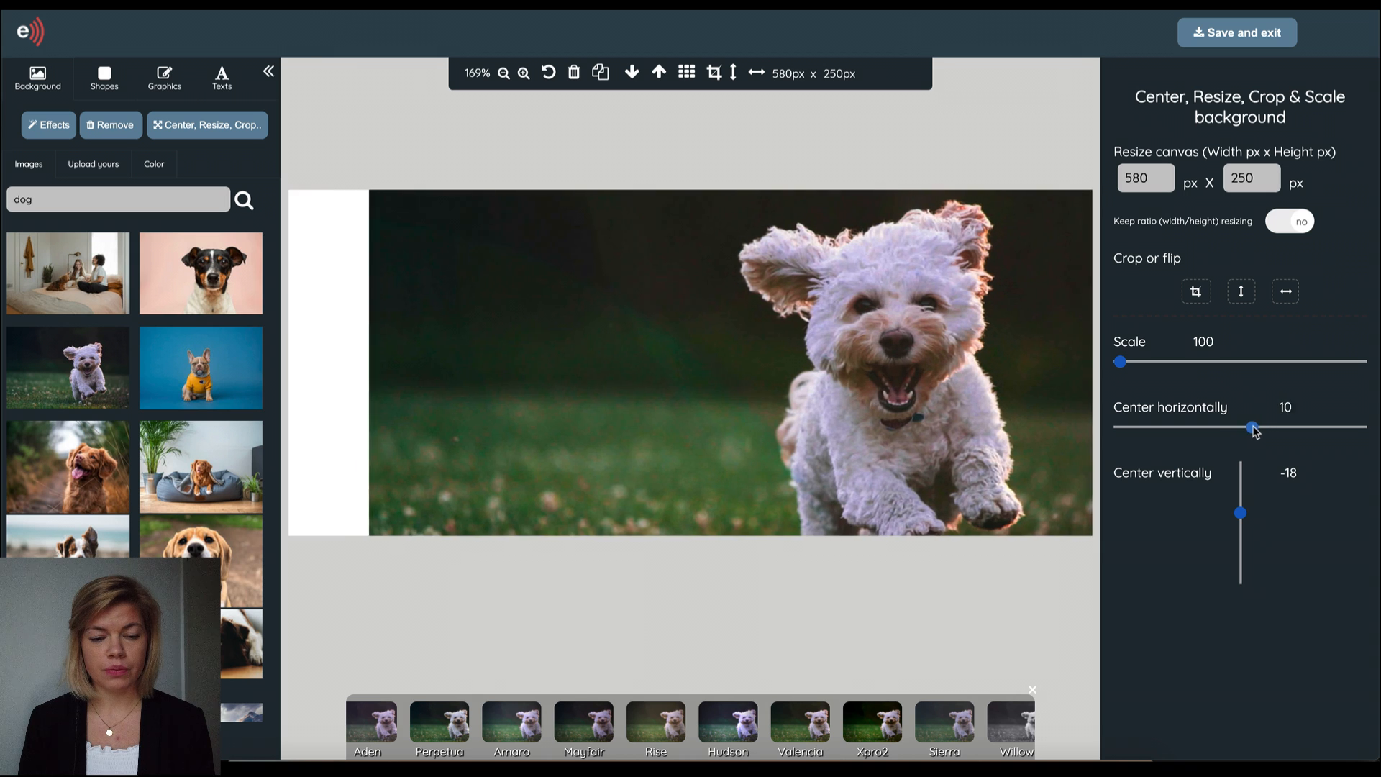
pyautogui.moveTo(1253, 430); pyautogui.dragTo(1241, 430)
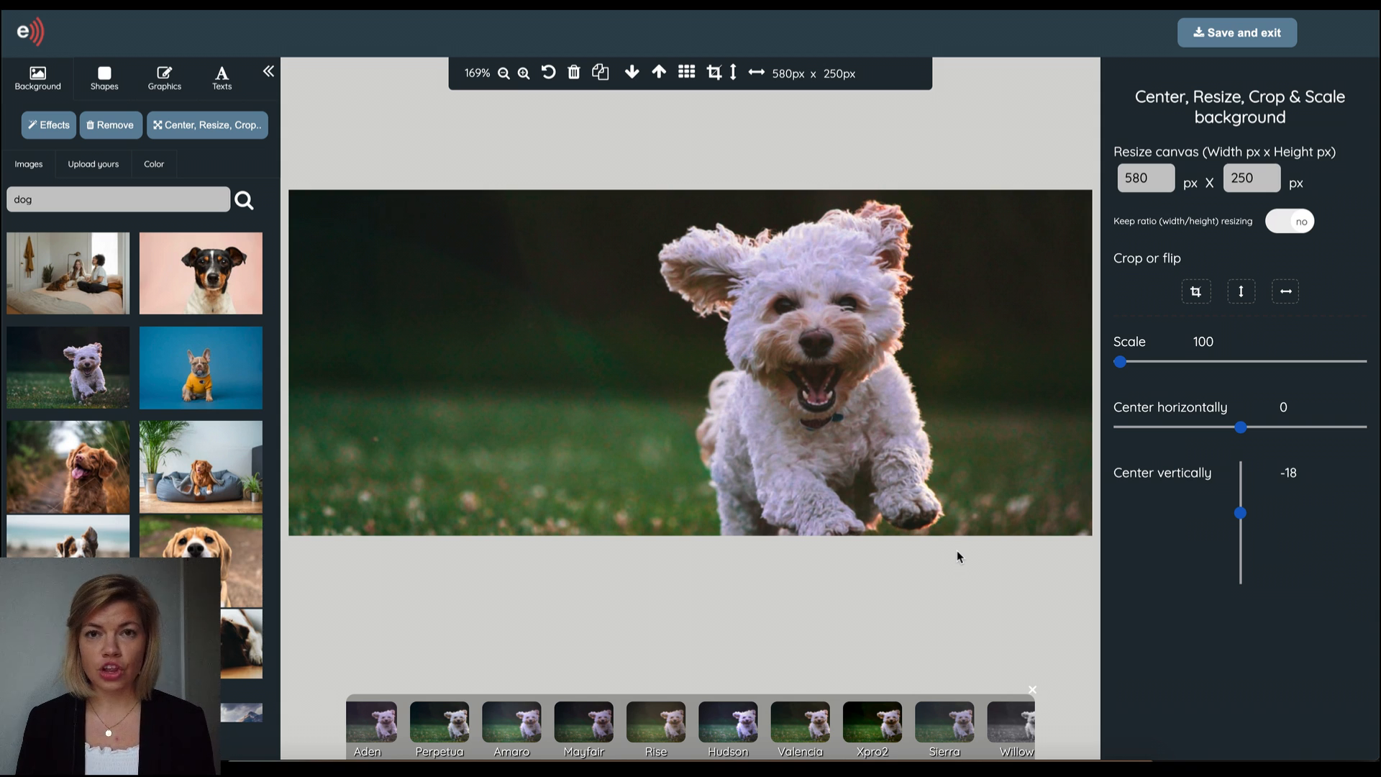
pyautogui.click(104, 78)
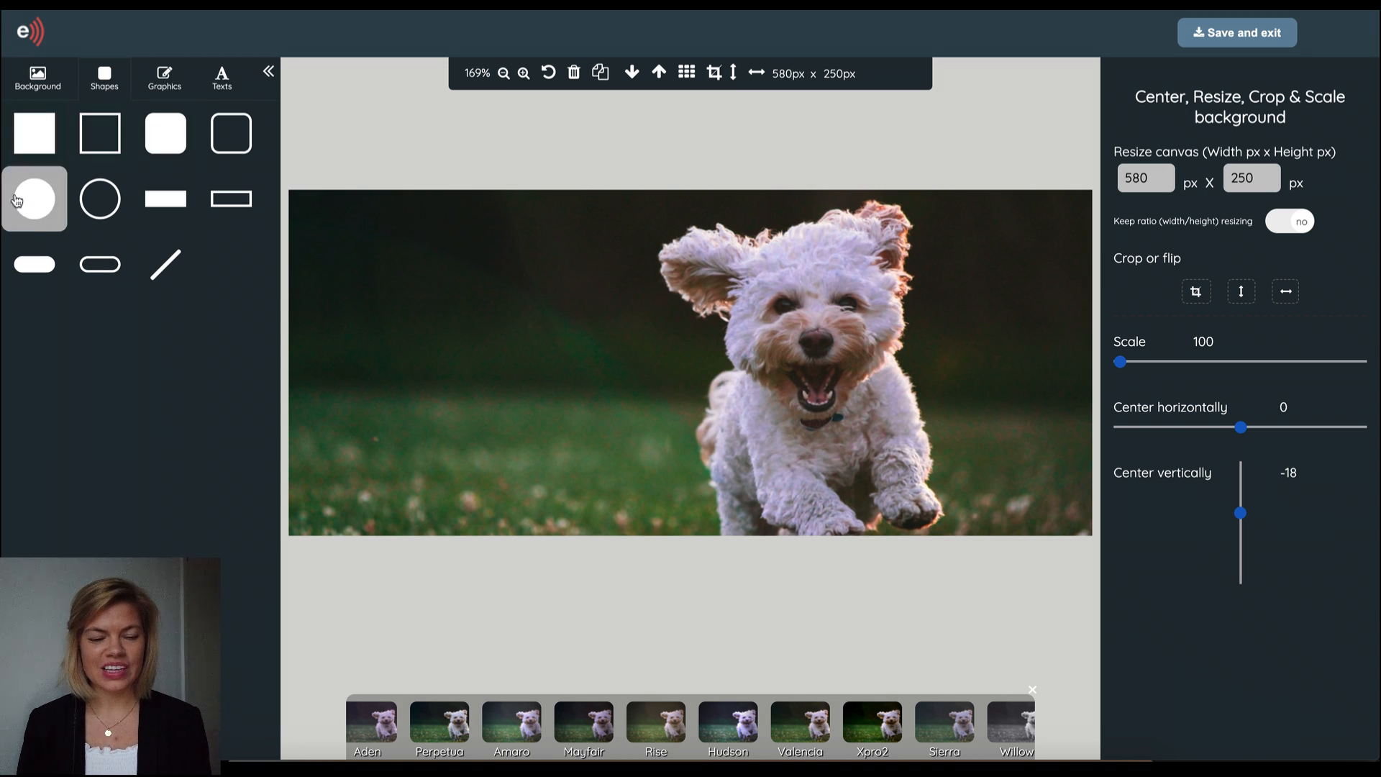
# - Add a filled square coloured 314550 and lower its opacity to make it translucent
pyautogui.click(34, 133)
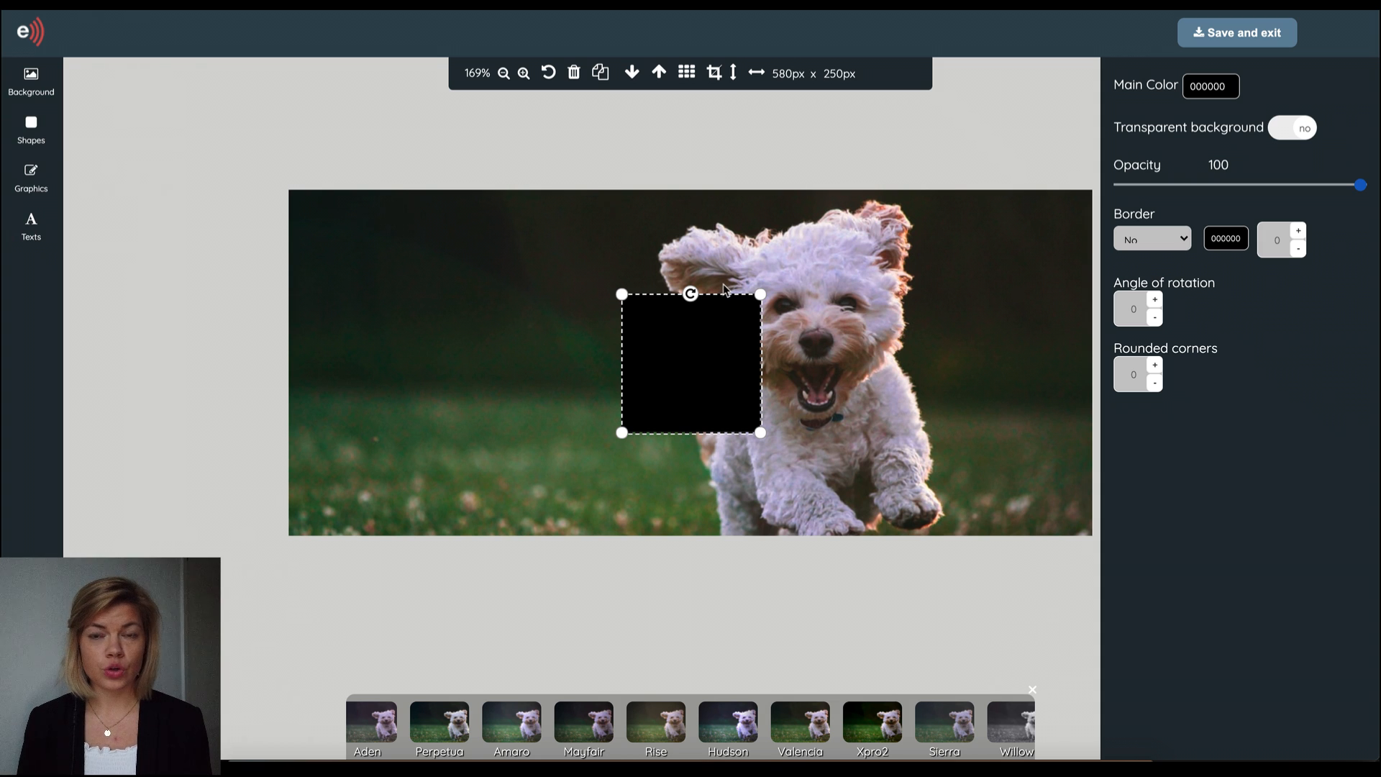
pyautogui.click(1209, 86)
pyautogui.write('314550')
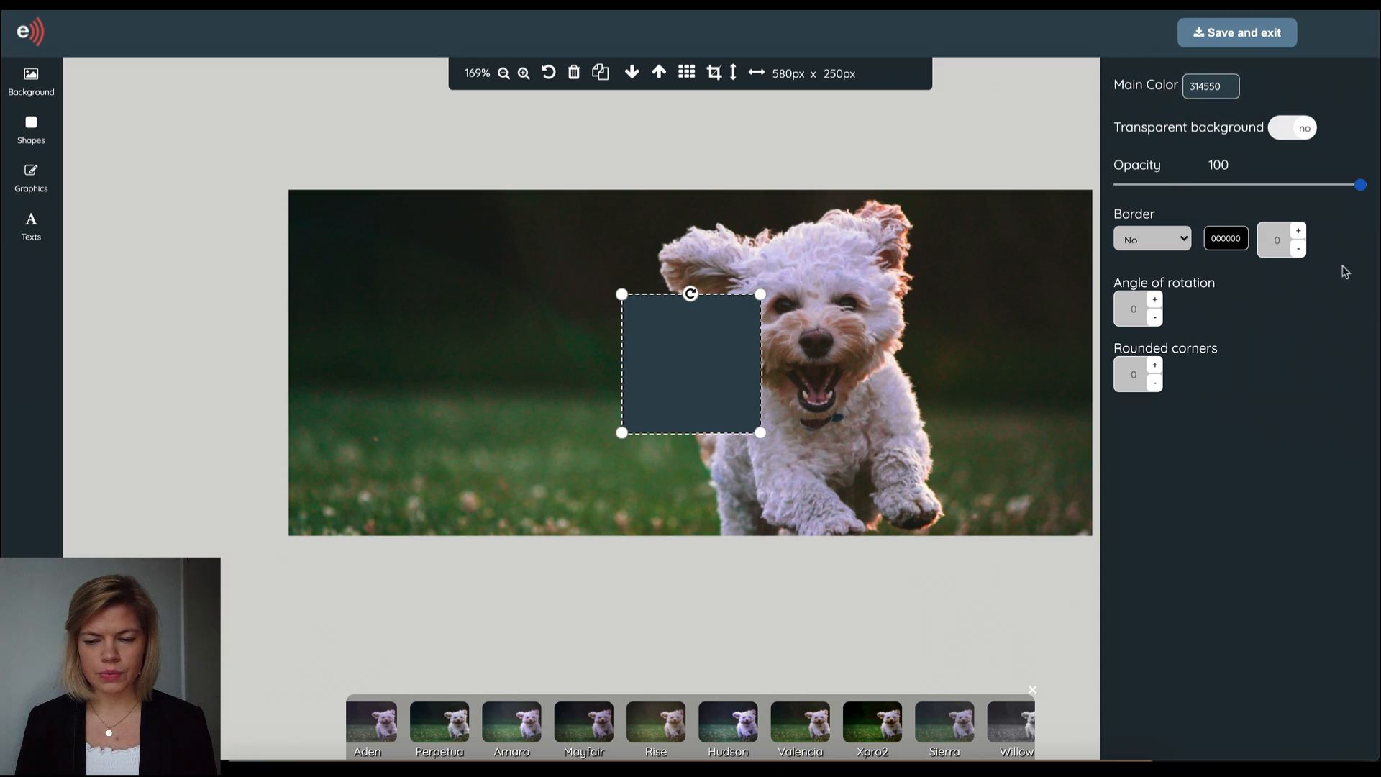
pyautogui.moveTo(1361, 186); pyautogui.dragTo(1356, 185)
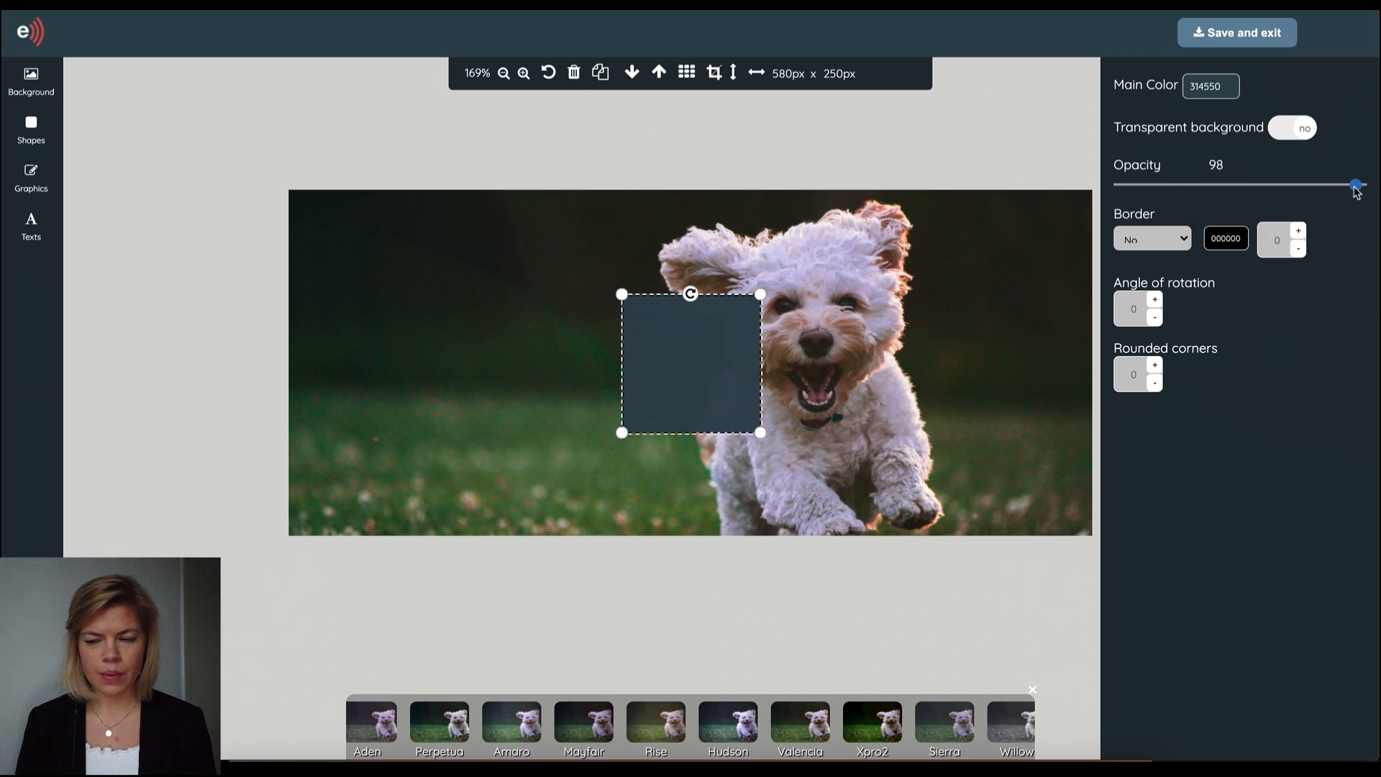
pyautogui.moveTo(1356, 185); pyautogui.dragTo(1320, 185)
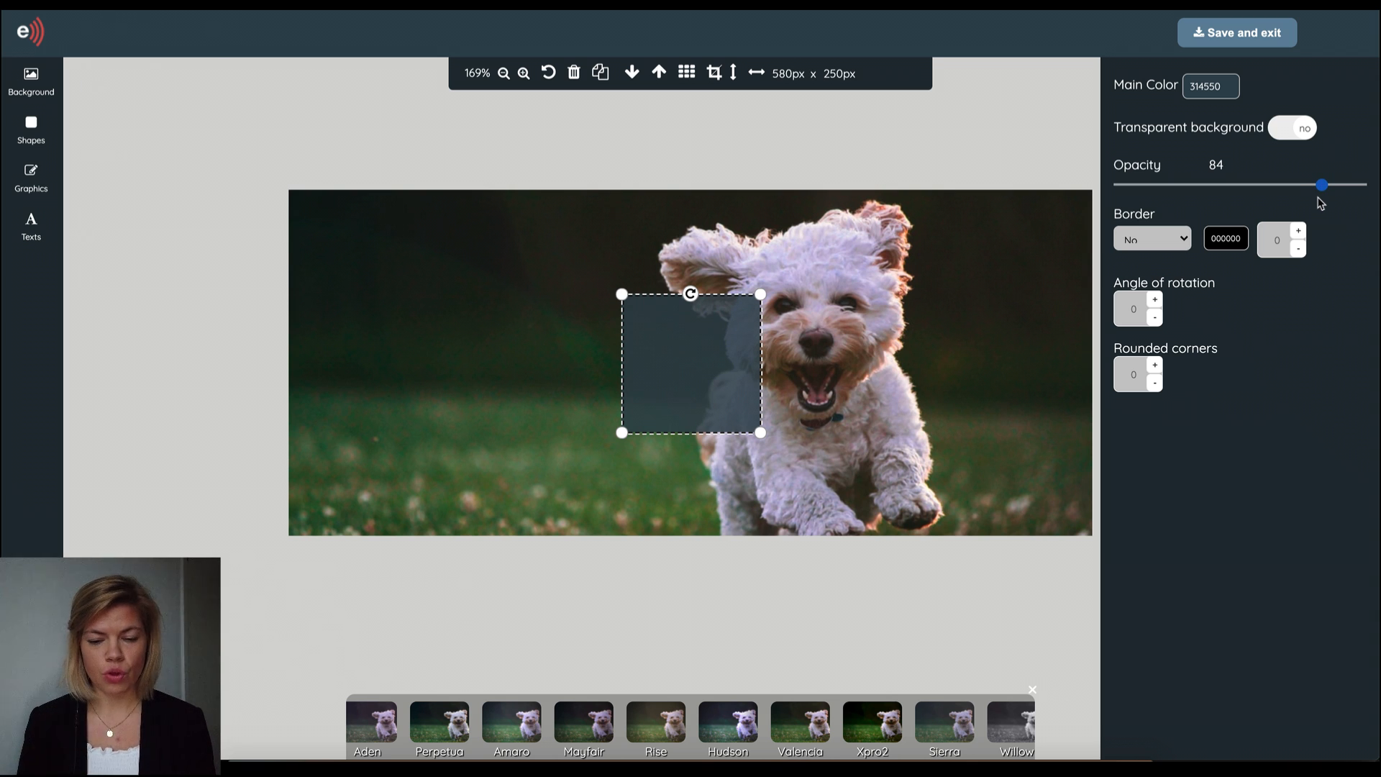
pyautogui.moveTo(711, 348)
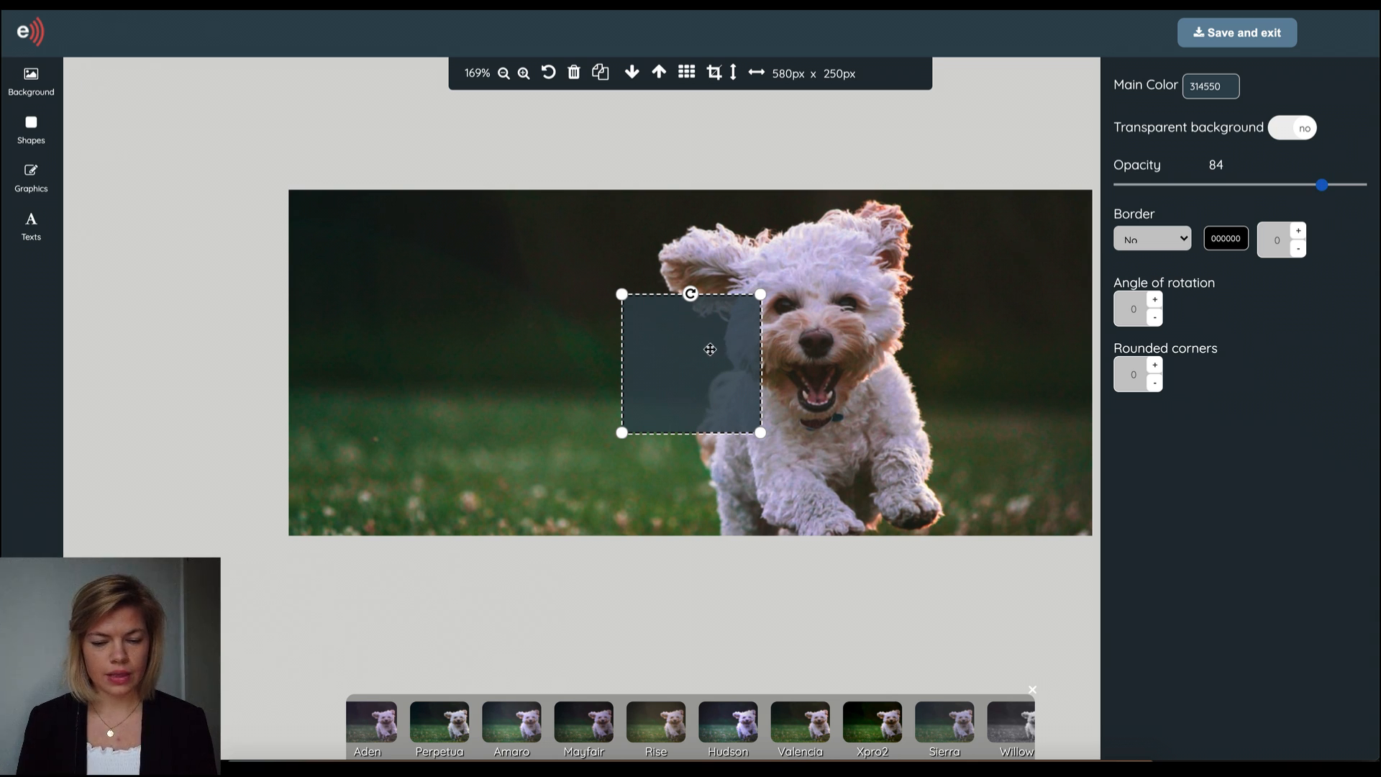
# - Widen the dark box onto the left side of the photo and drop its opacity to 79
pyautogui.moveTo(709, 348); pyautogui.dragTo(422, 349)
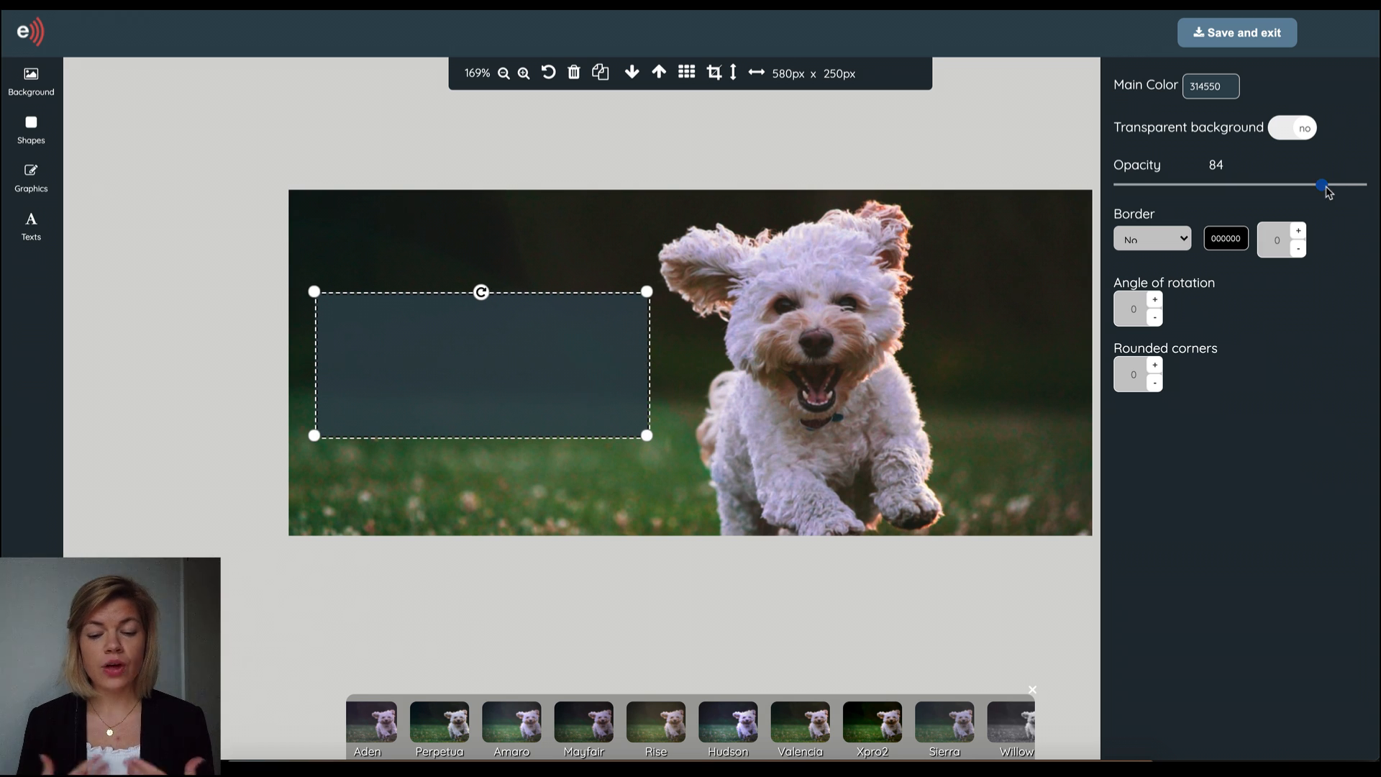
pyautogui.moveTo(1321, 185); pyautogui.dragTo(1310, 185)
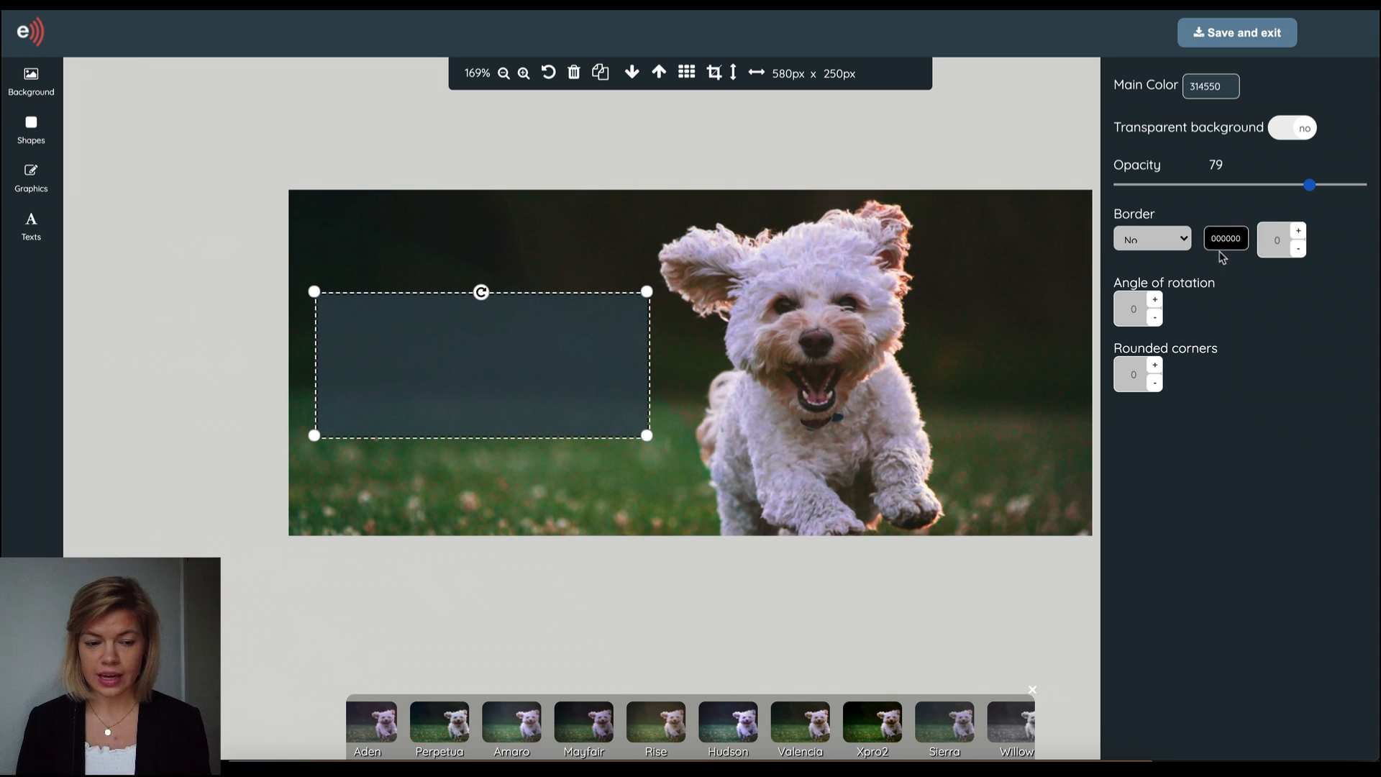
# - Add a heading, make its main colour white (ffffff) and search the font list for Roboto
pyautogui.click(31, 227)
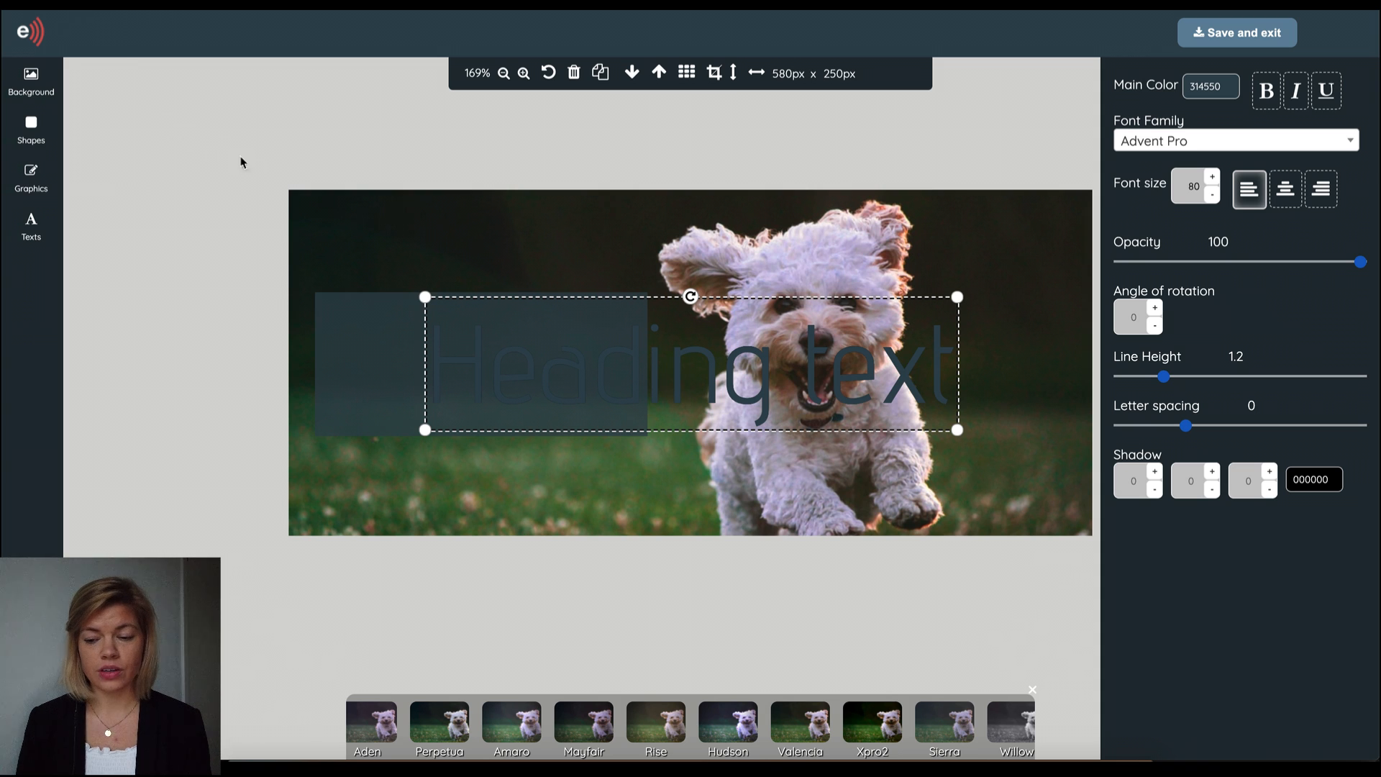
pyautogui.moveTo(1039, 176)
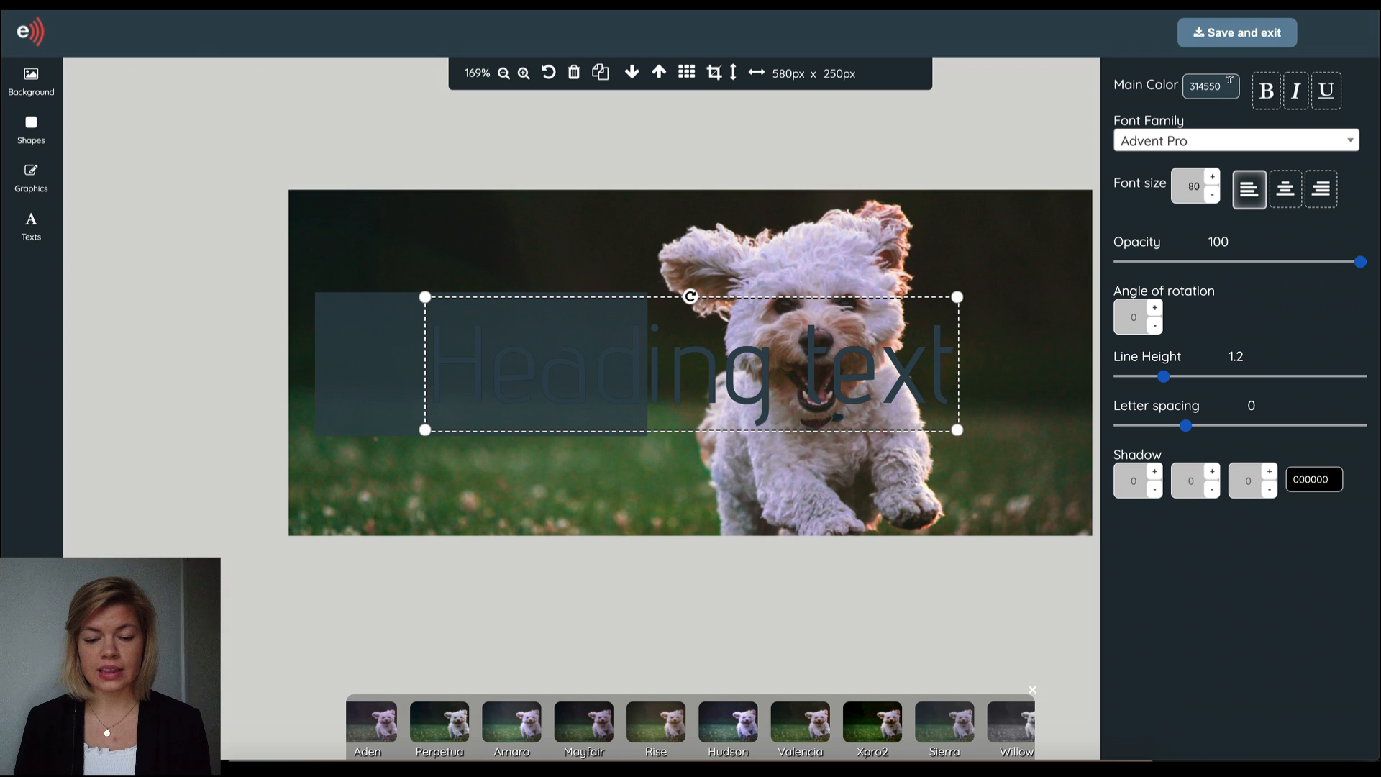
pyautogui.click(1204, 85)
pyautogui.write('ffffff')
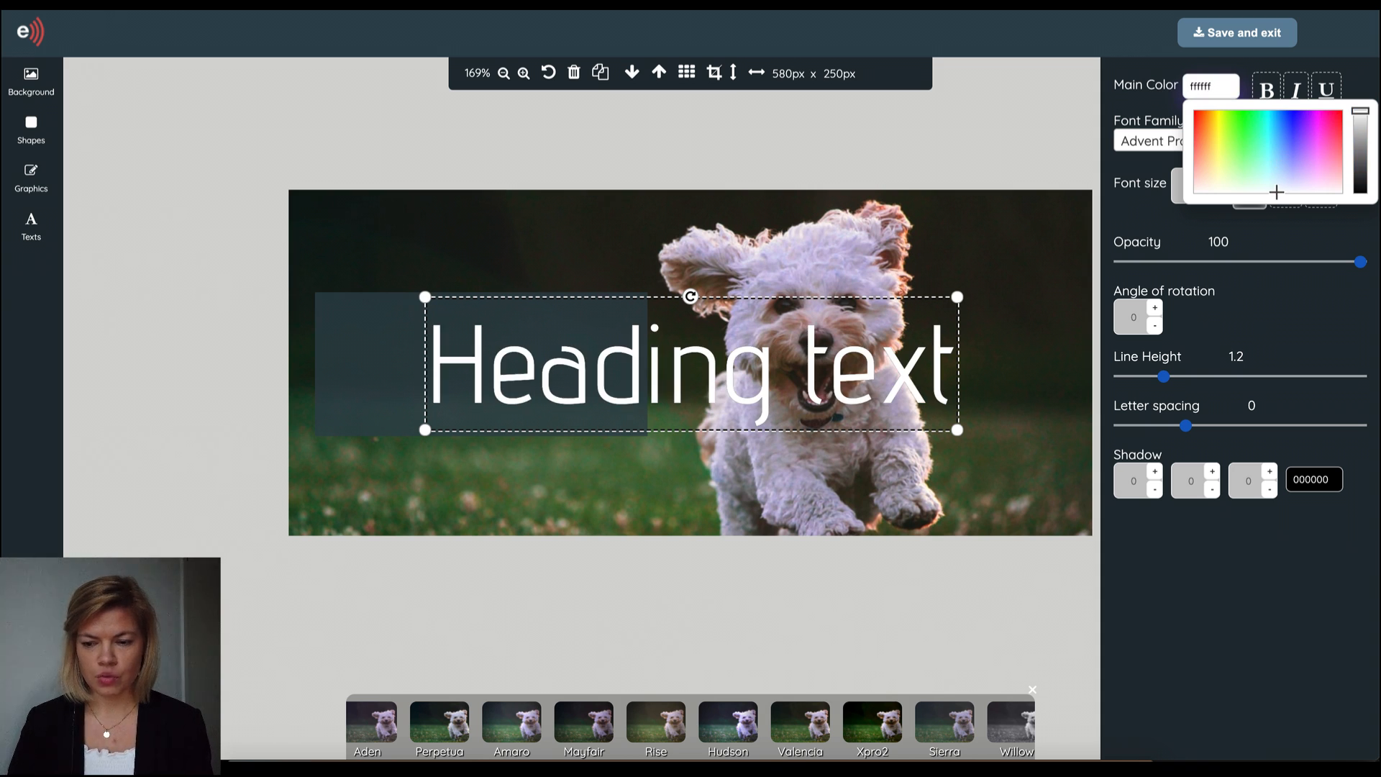
pyautogui.click(1325, 69)
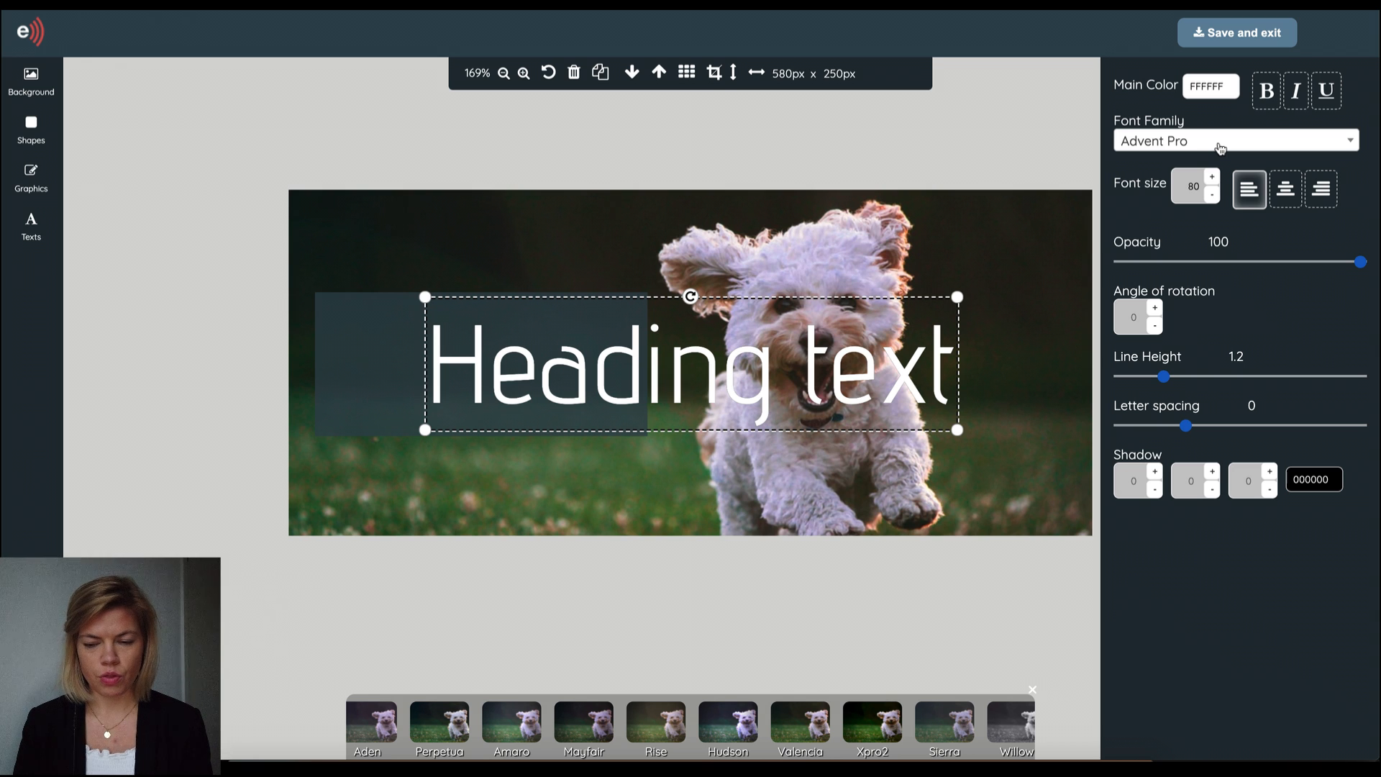
pyautogui.write('roboto')
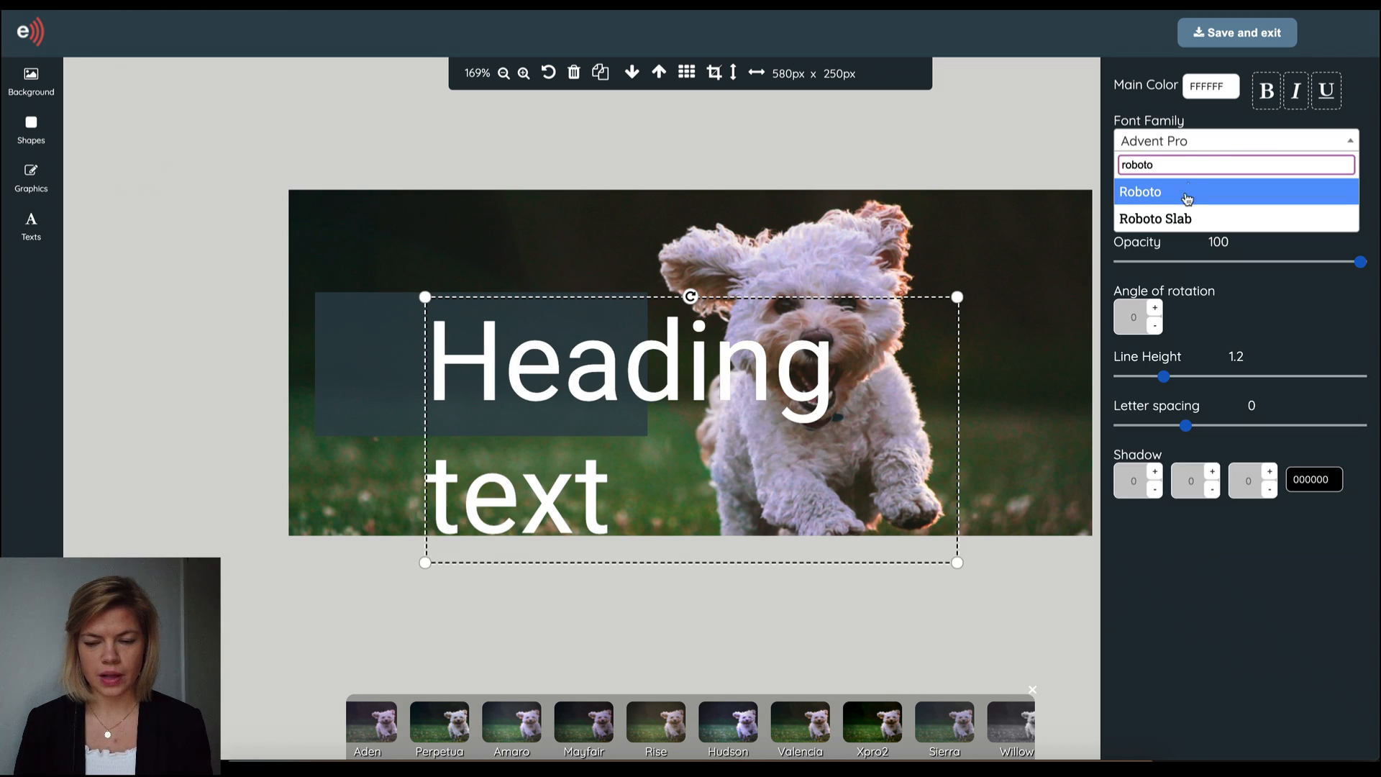
# - Set the heading to Roboto size 30 reading 'Puppy power and other marketing tricks', untilted over the dark box
pyautogui.click(1141, 191)
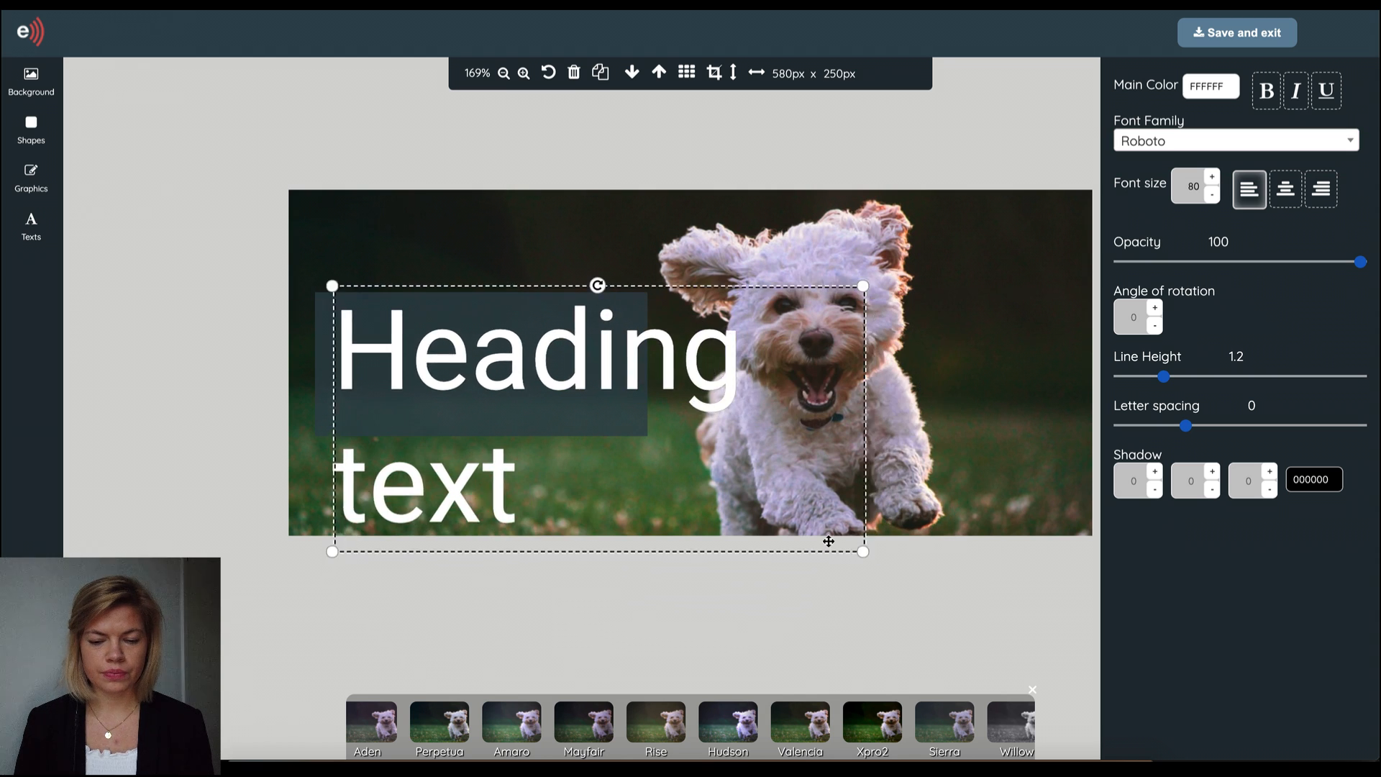
pyautogui.moveTo(829, 541); pyautogui.dragTo(817, 535)
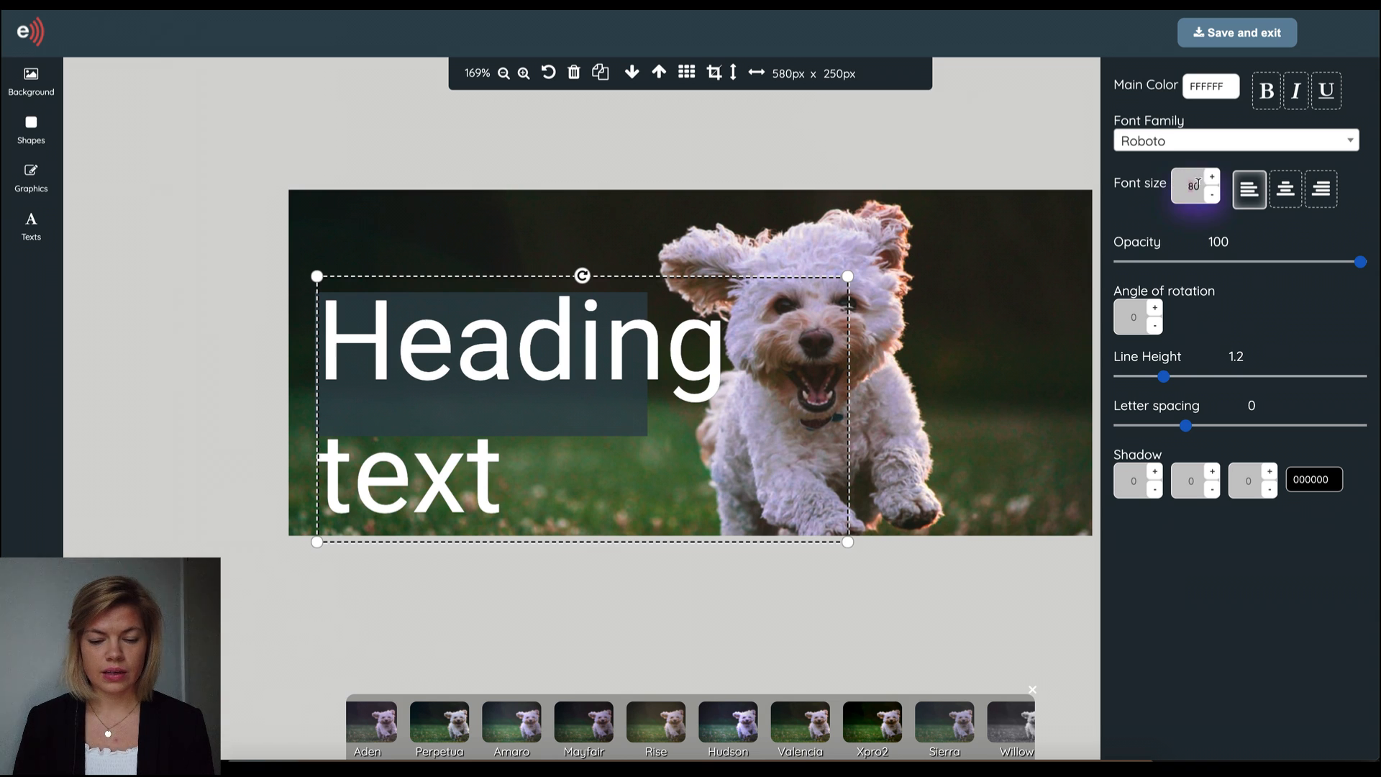
pyautogui.write('30')
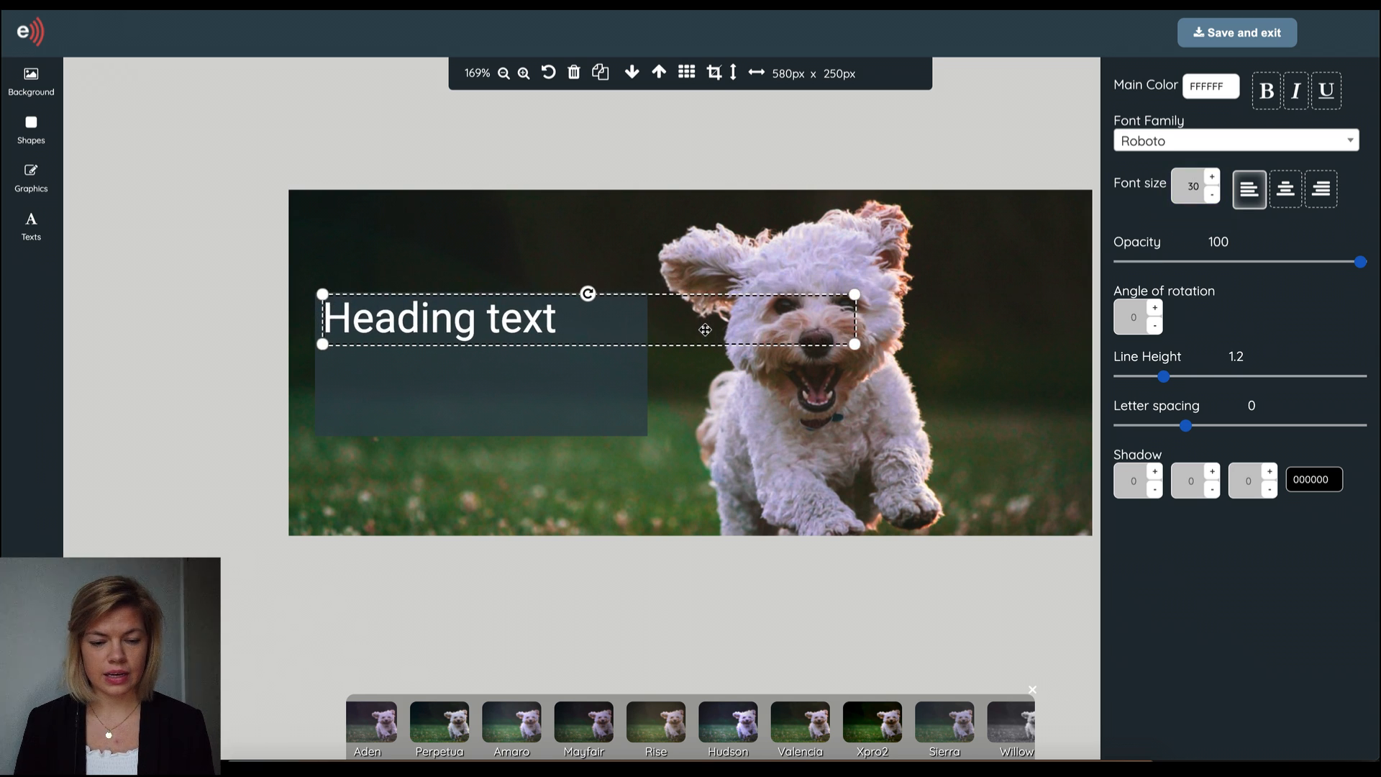
pyautogui.write('Puppy p')
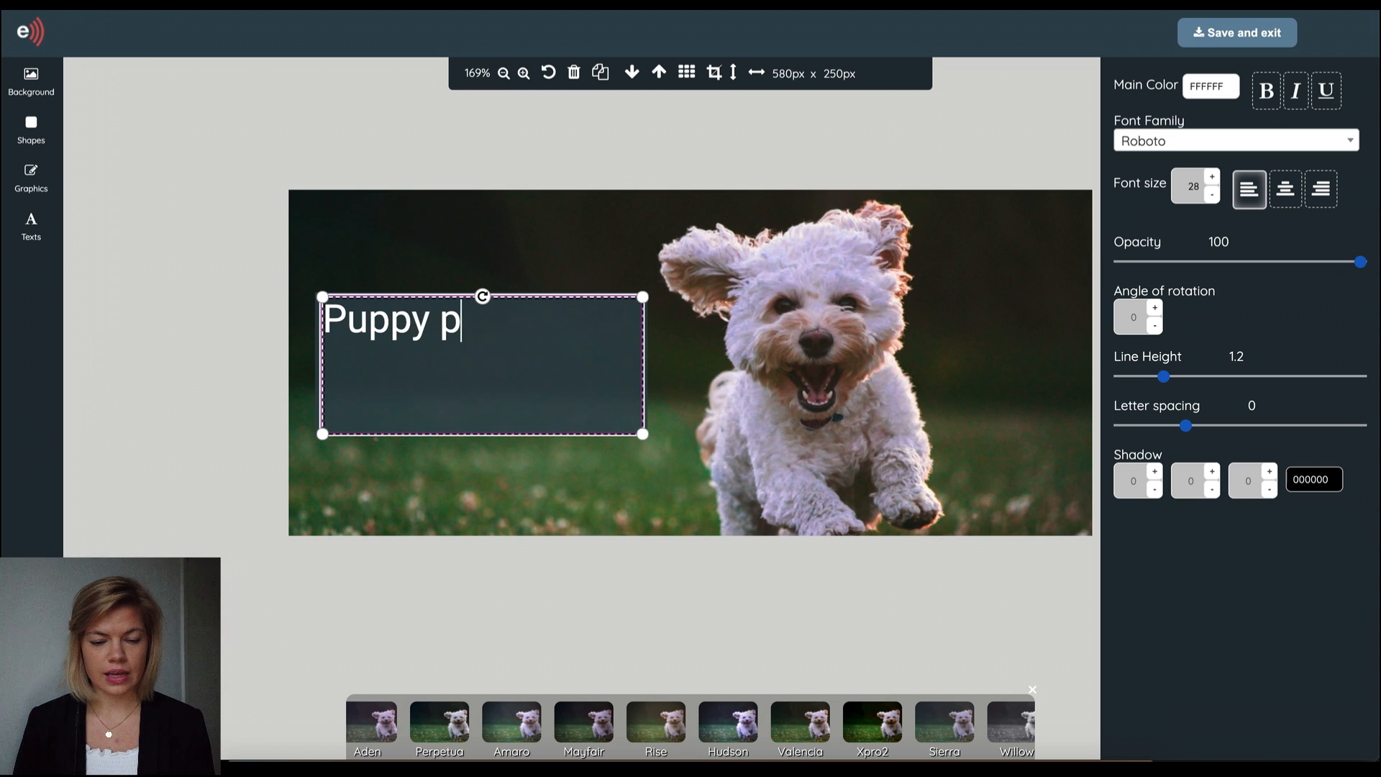
pyautogui.write('ower and other marketing tricks')
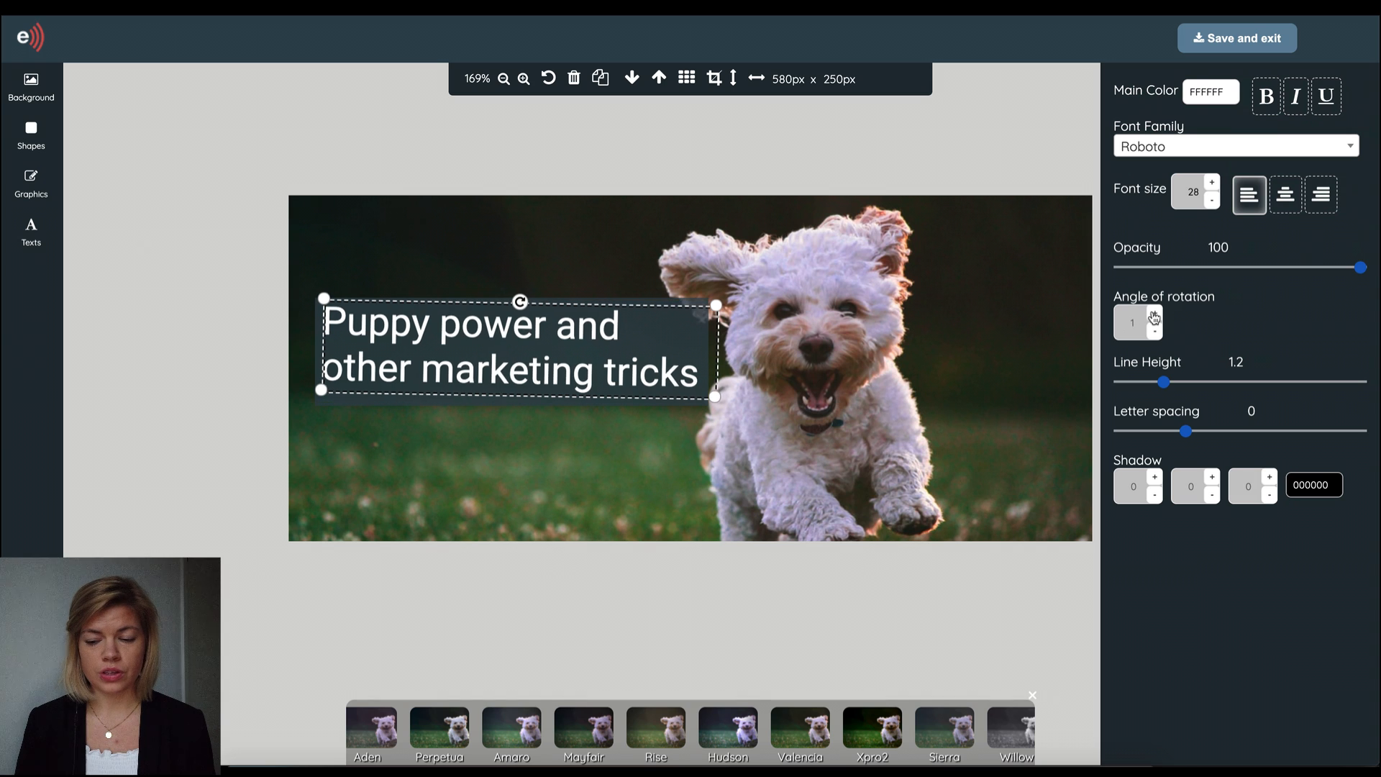
pyautogui.click(1154, 328)
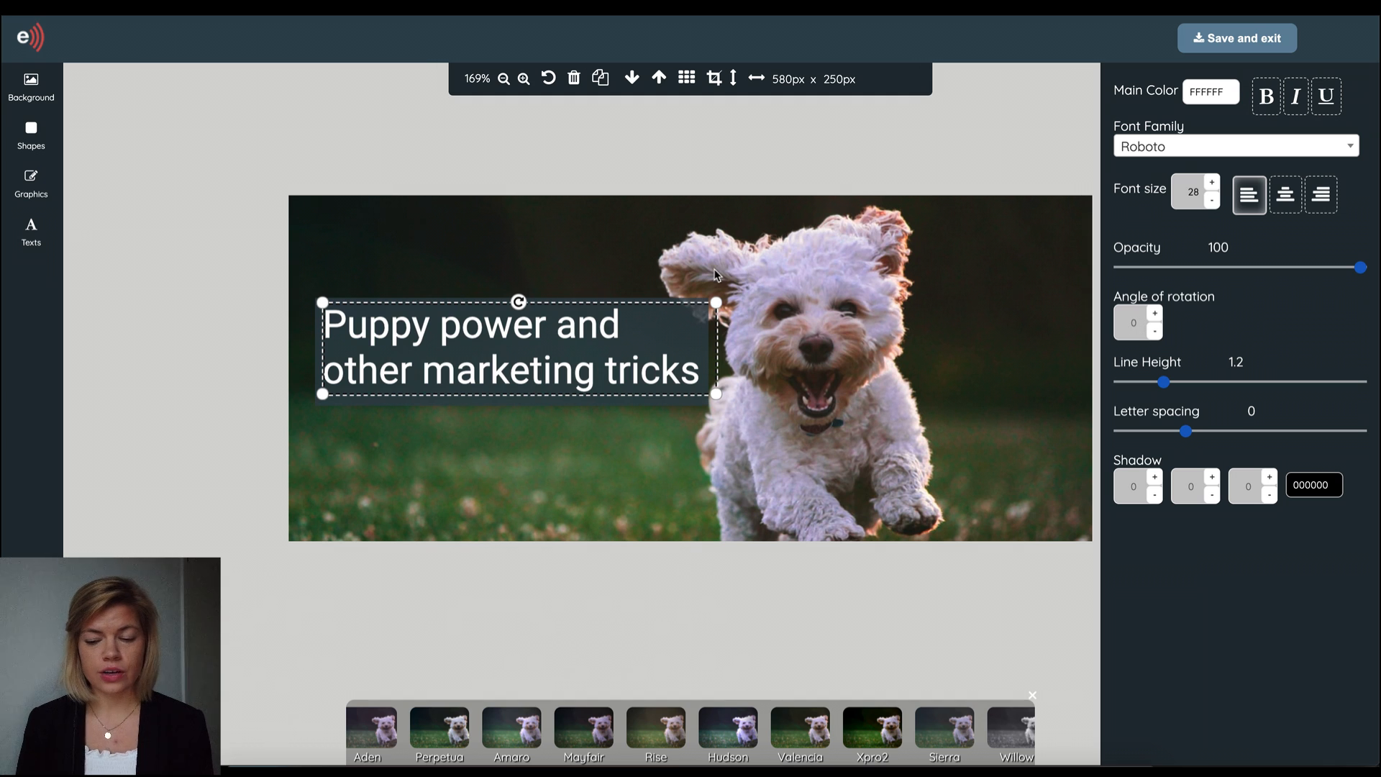
pyautogui.moveTo(33, 236)
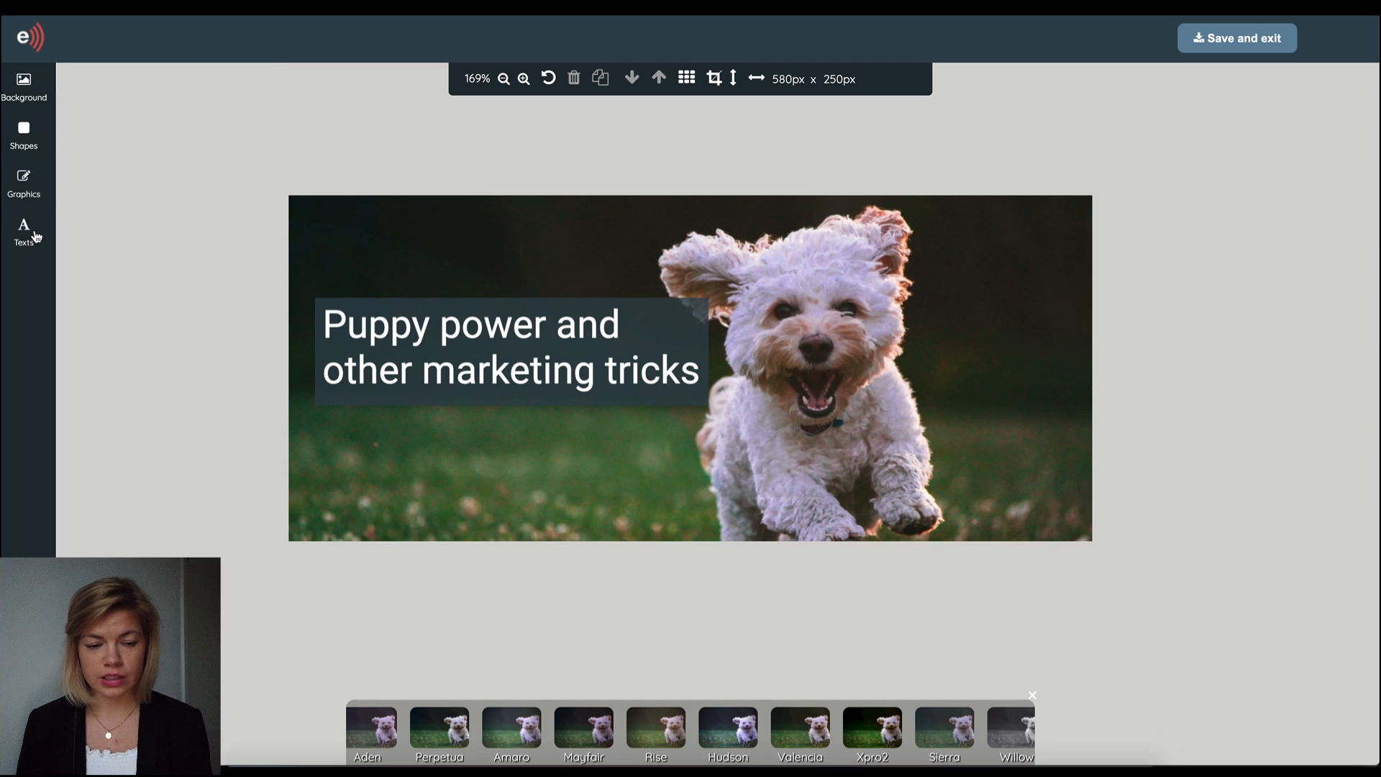
# - Show the text panel with favourite fonts Patrick Hand, Handlee, Advent Pro and Roboto
pyautogui.click(24, 232)
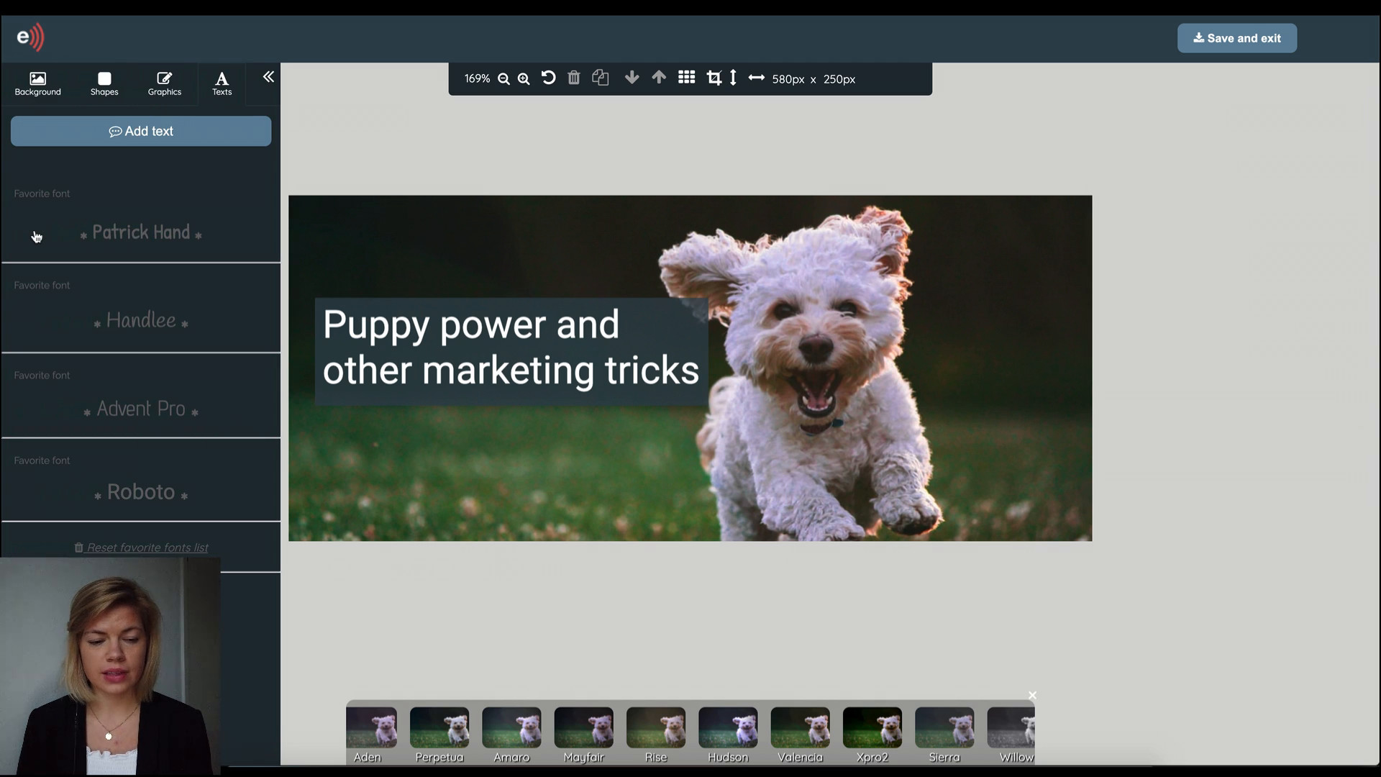
pyautogui.moveTo(252, 430)
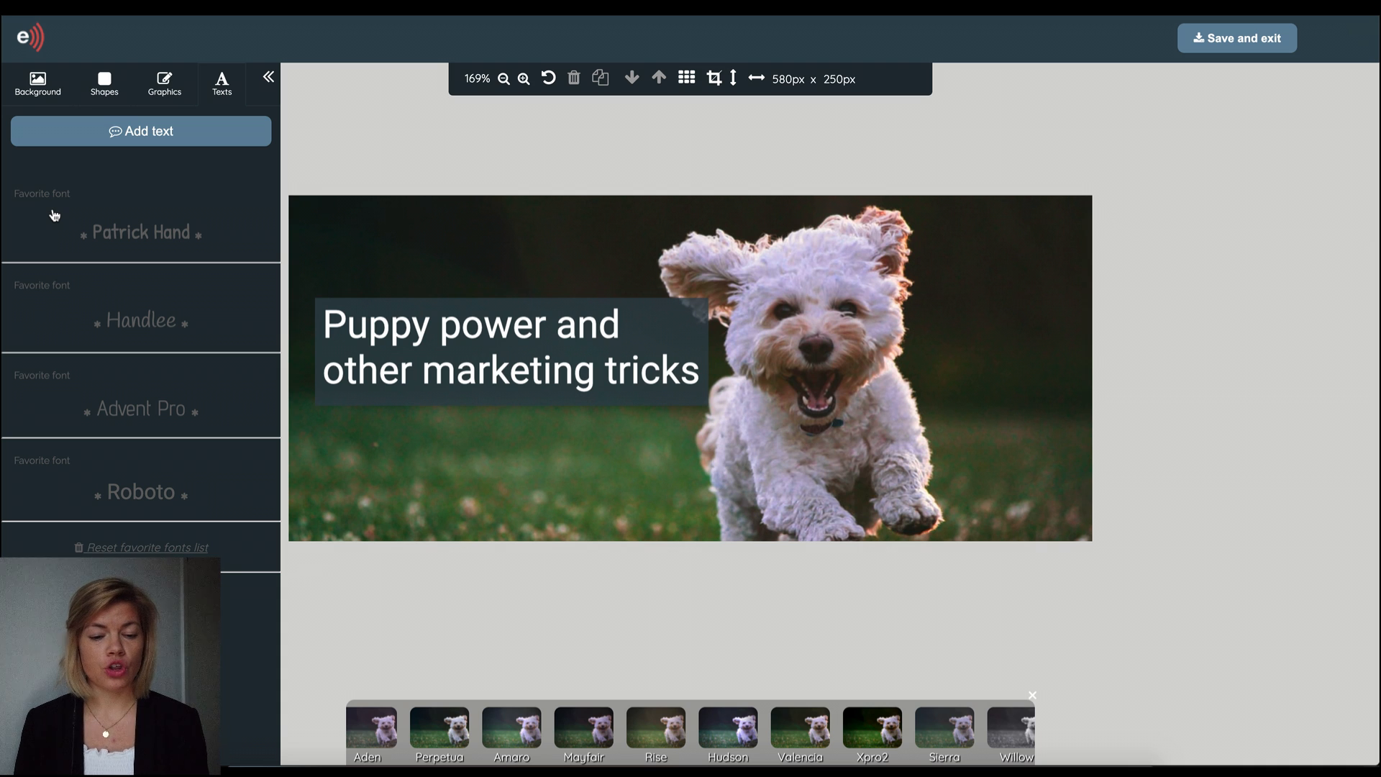
pyautogui.moveTo(174, 99)
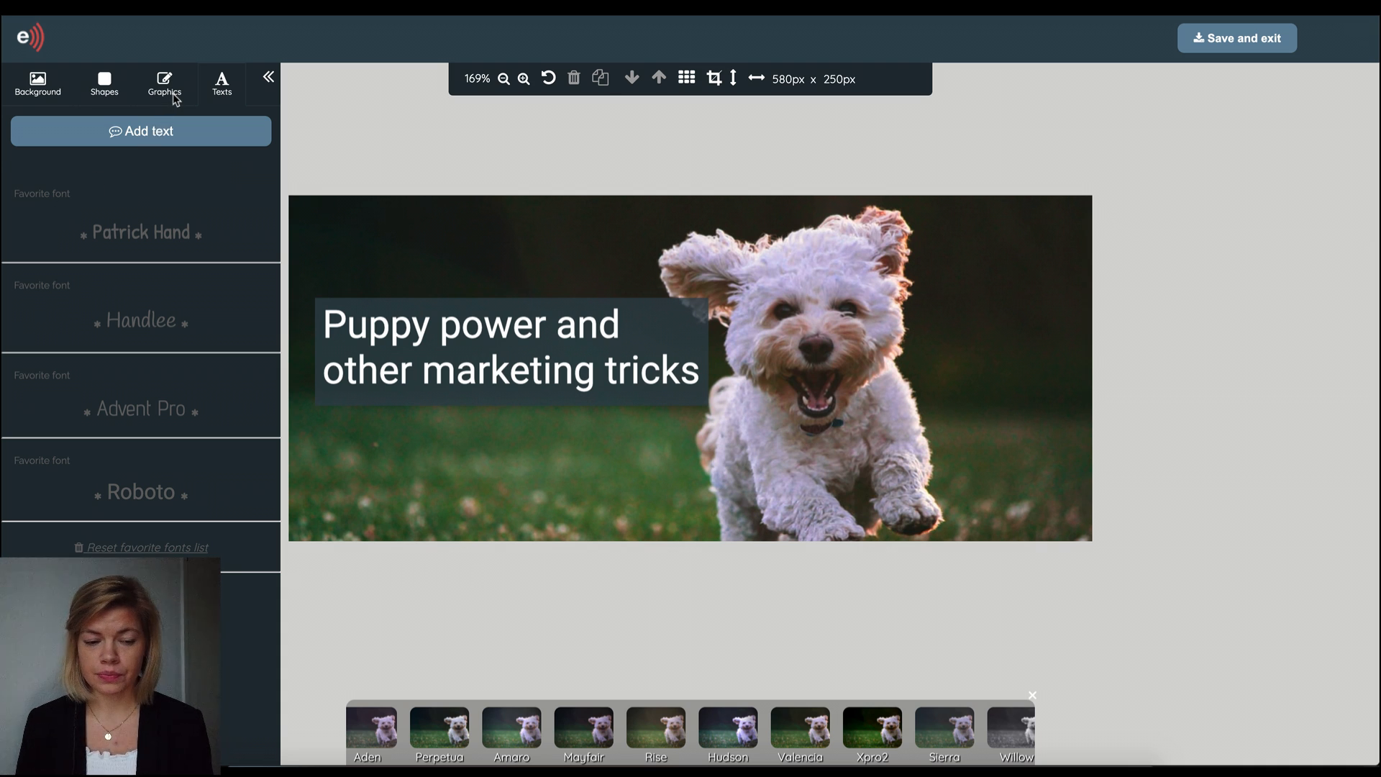
# - Add a red heart icon from Graphics > Icons and place it in the banner's top-right corner
pyautogui.click(163, 83)
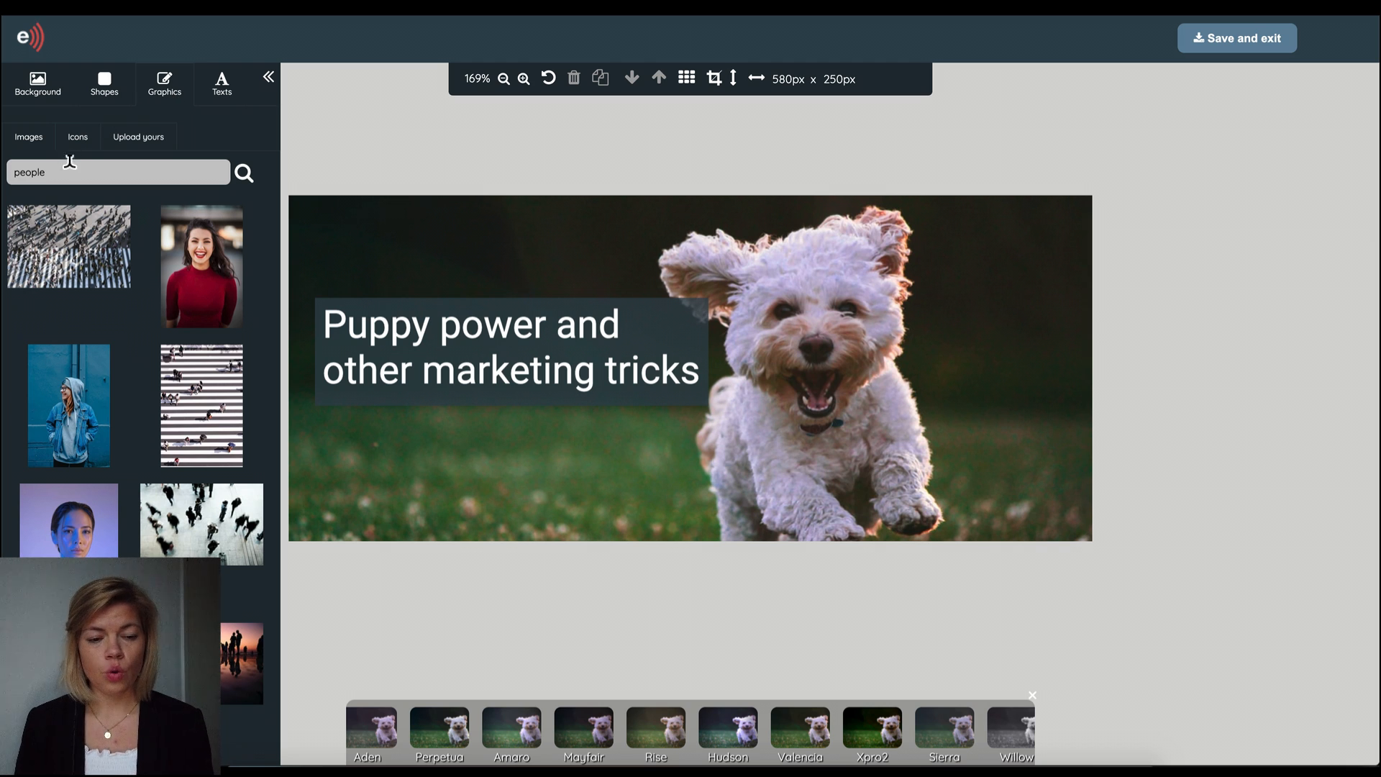
pyautogui.click(76, 137)
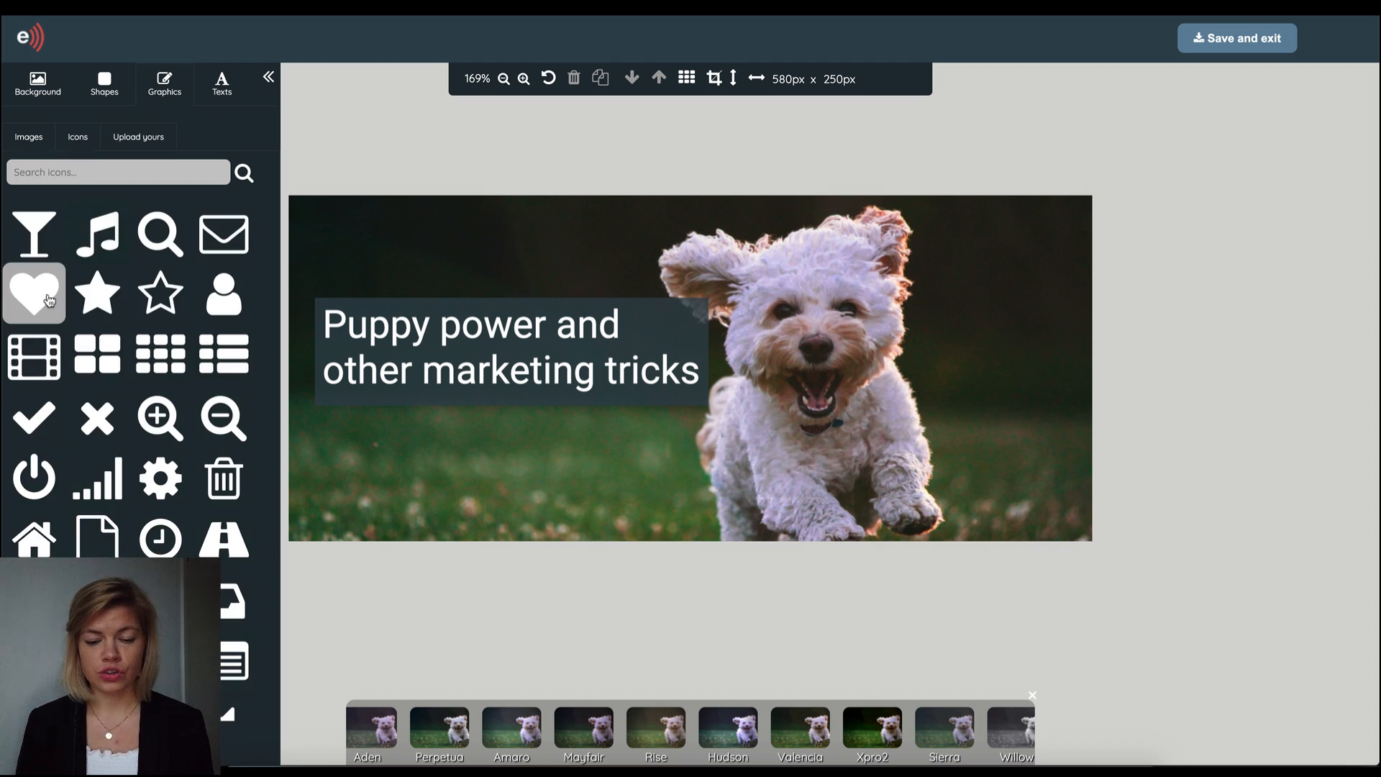
pyautogui.click(34, 293)
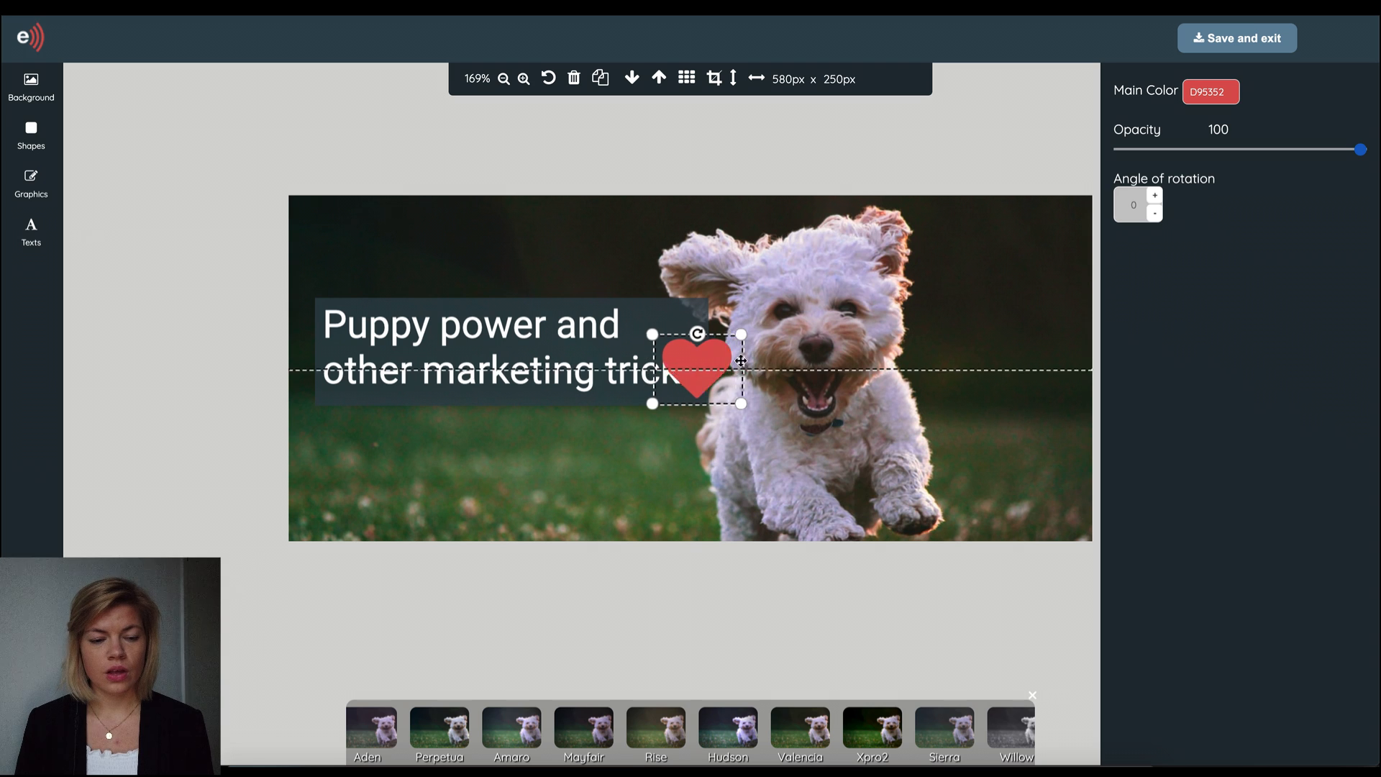
pyautogui.moveTo(696, 365); pyautogui.dragTo(1022, 249)
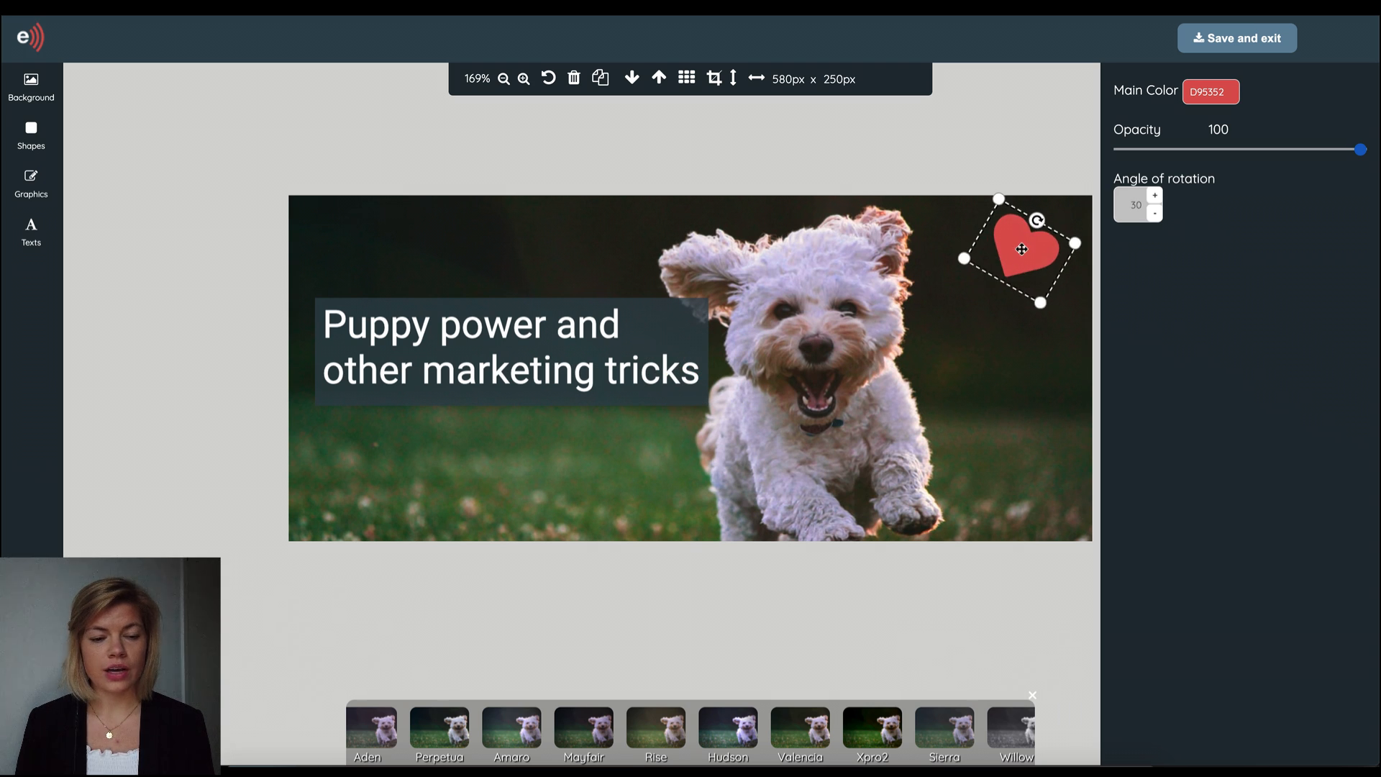
pyautogui.click(843, 623)
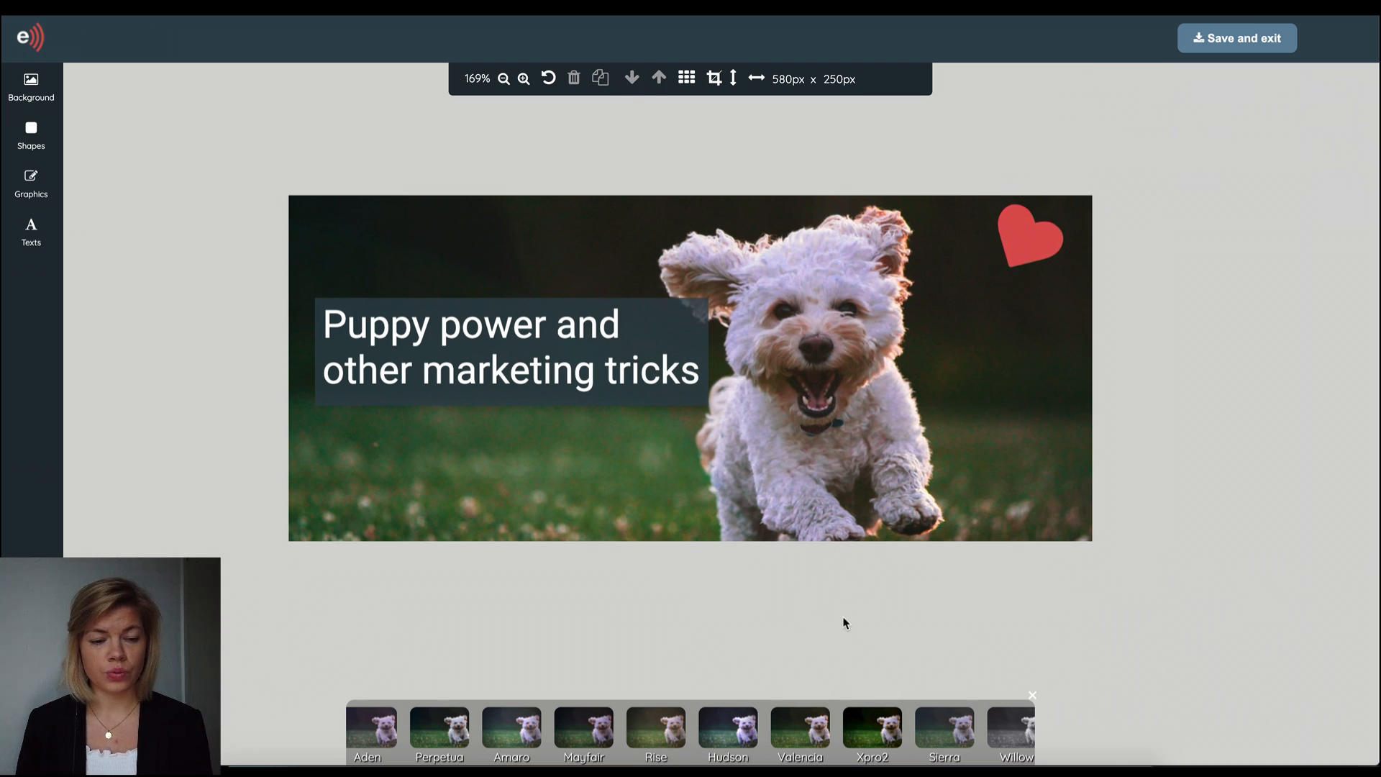
# - Add the eMarketeer logo from Graphics and settle it into the banner's bottom-right corner
pyautogui.click(30, 183)
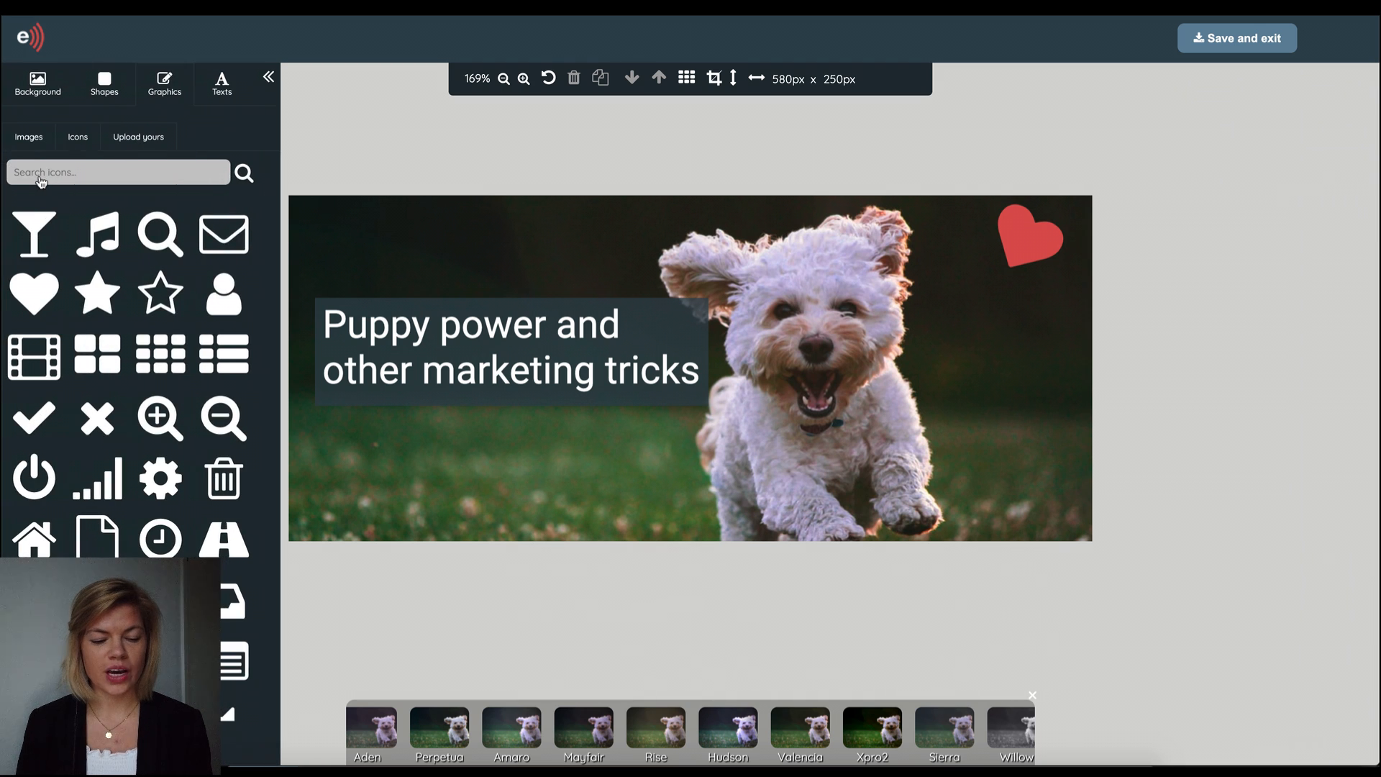
pyautogui.click(138, 136)
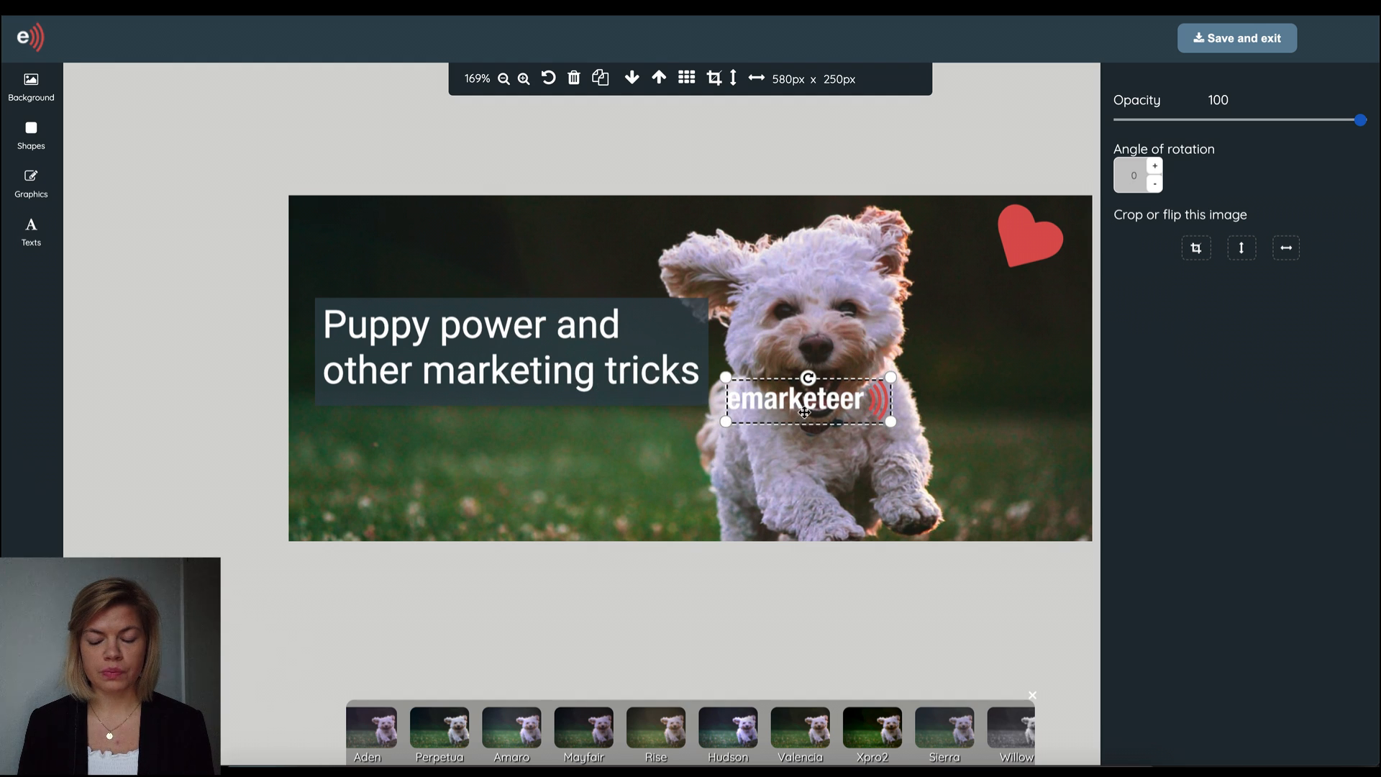
pyautogui.moveTo(807, 399); pyautogui.dragTo(999, 510)
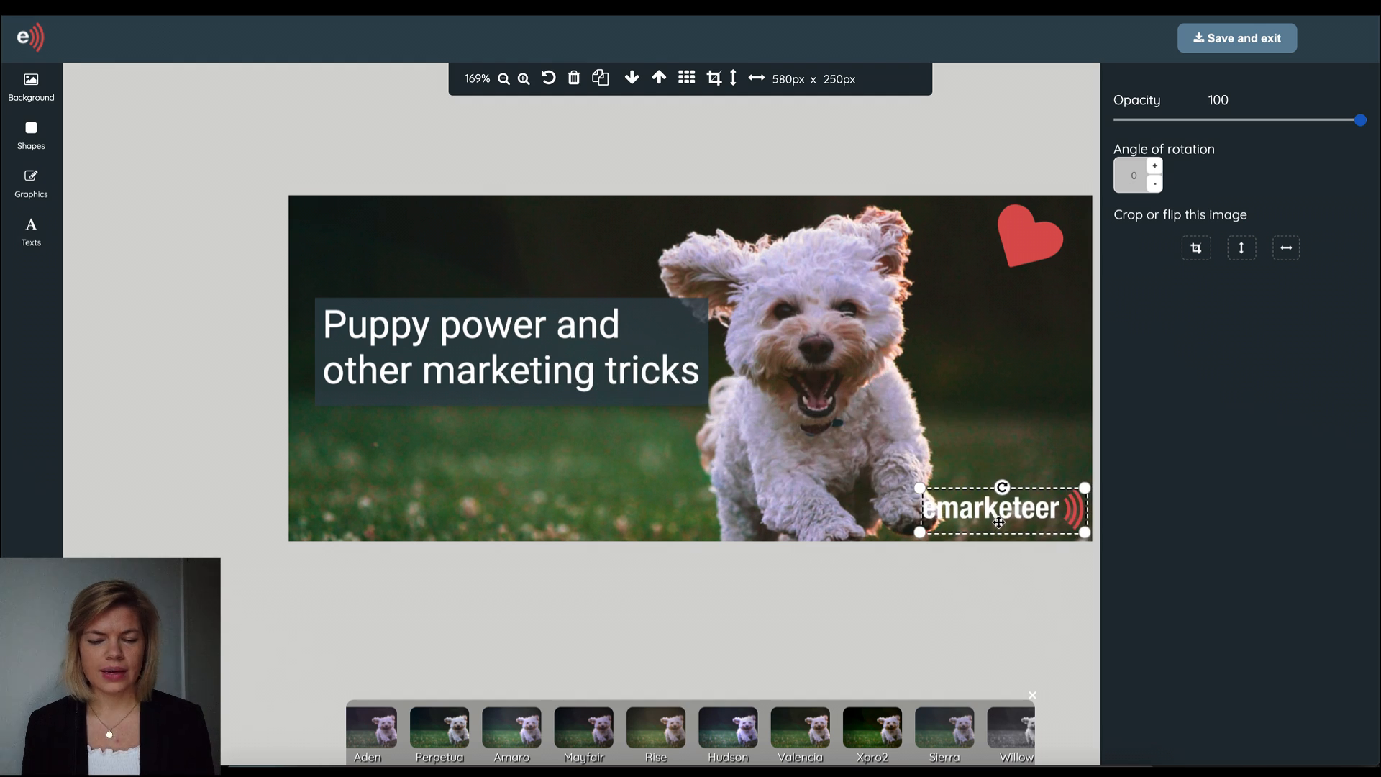
pyautogui.moveTo(1003, 506); pyautogui.dragTo(1016, 512)
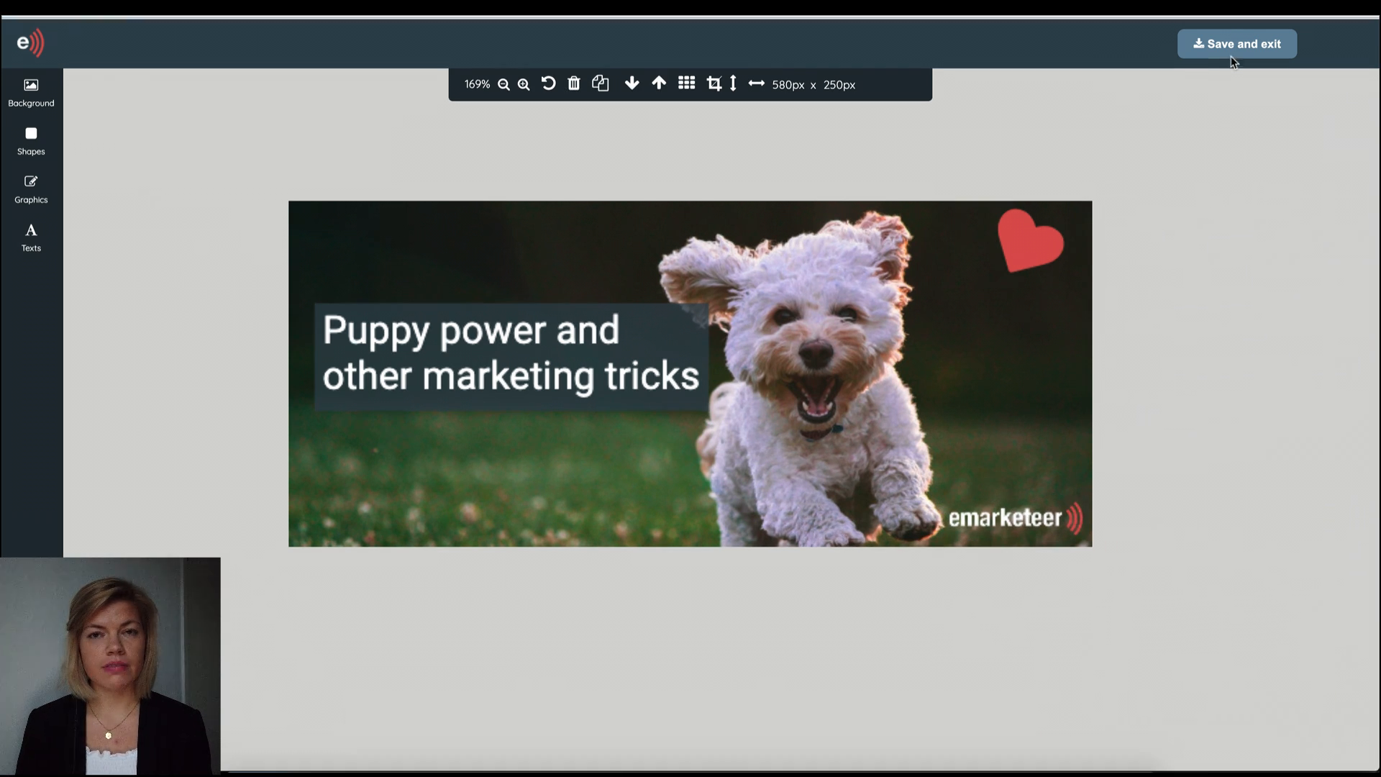
# - Save and exit so the finished puppy banner becomes the campaign's image block
pyautogui.click(1236, 43)
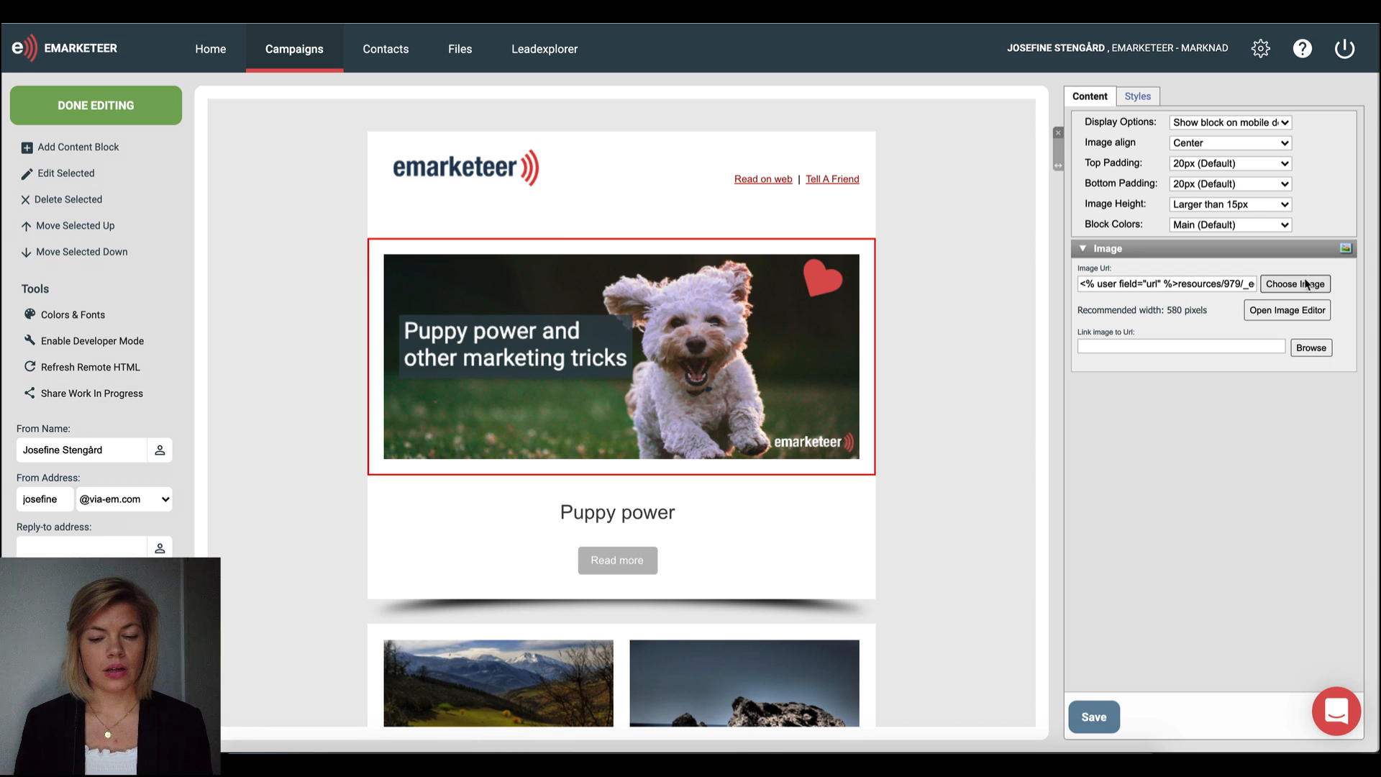
# - Open the file library from Choose Image, landing in the edited images folder
pyautogui.click(1294, 284)
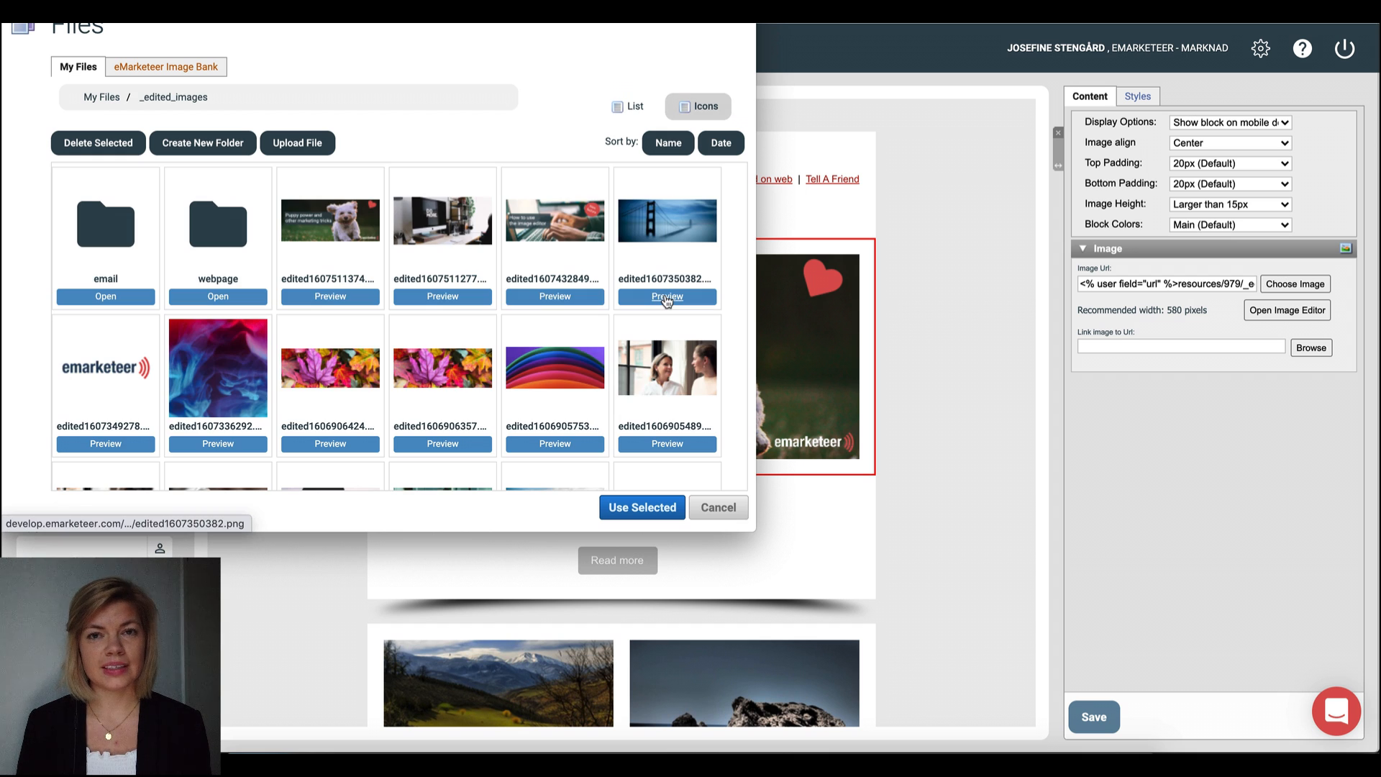
pyautogui.moveTo(331, 208)
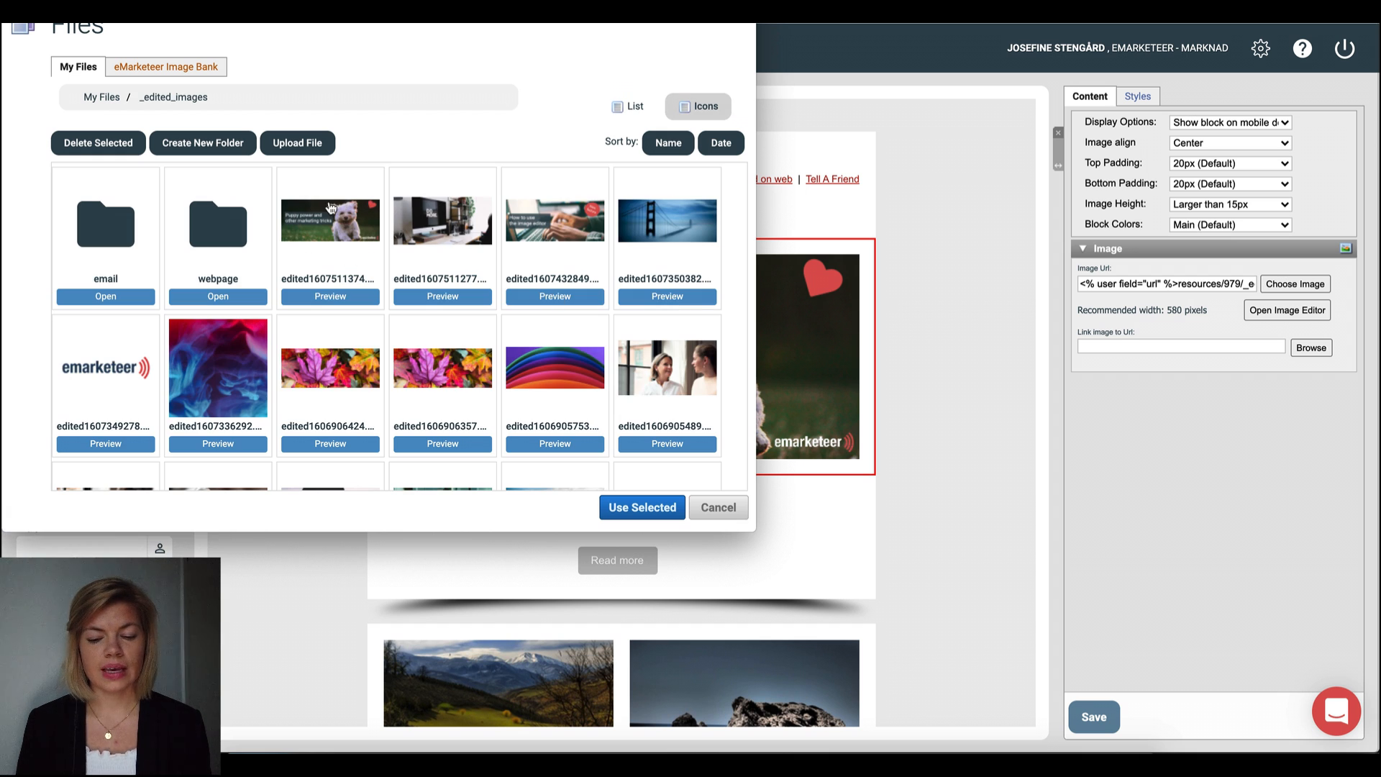